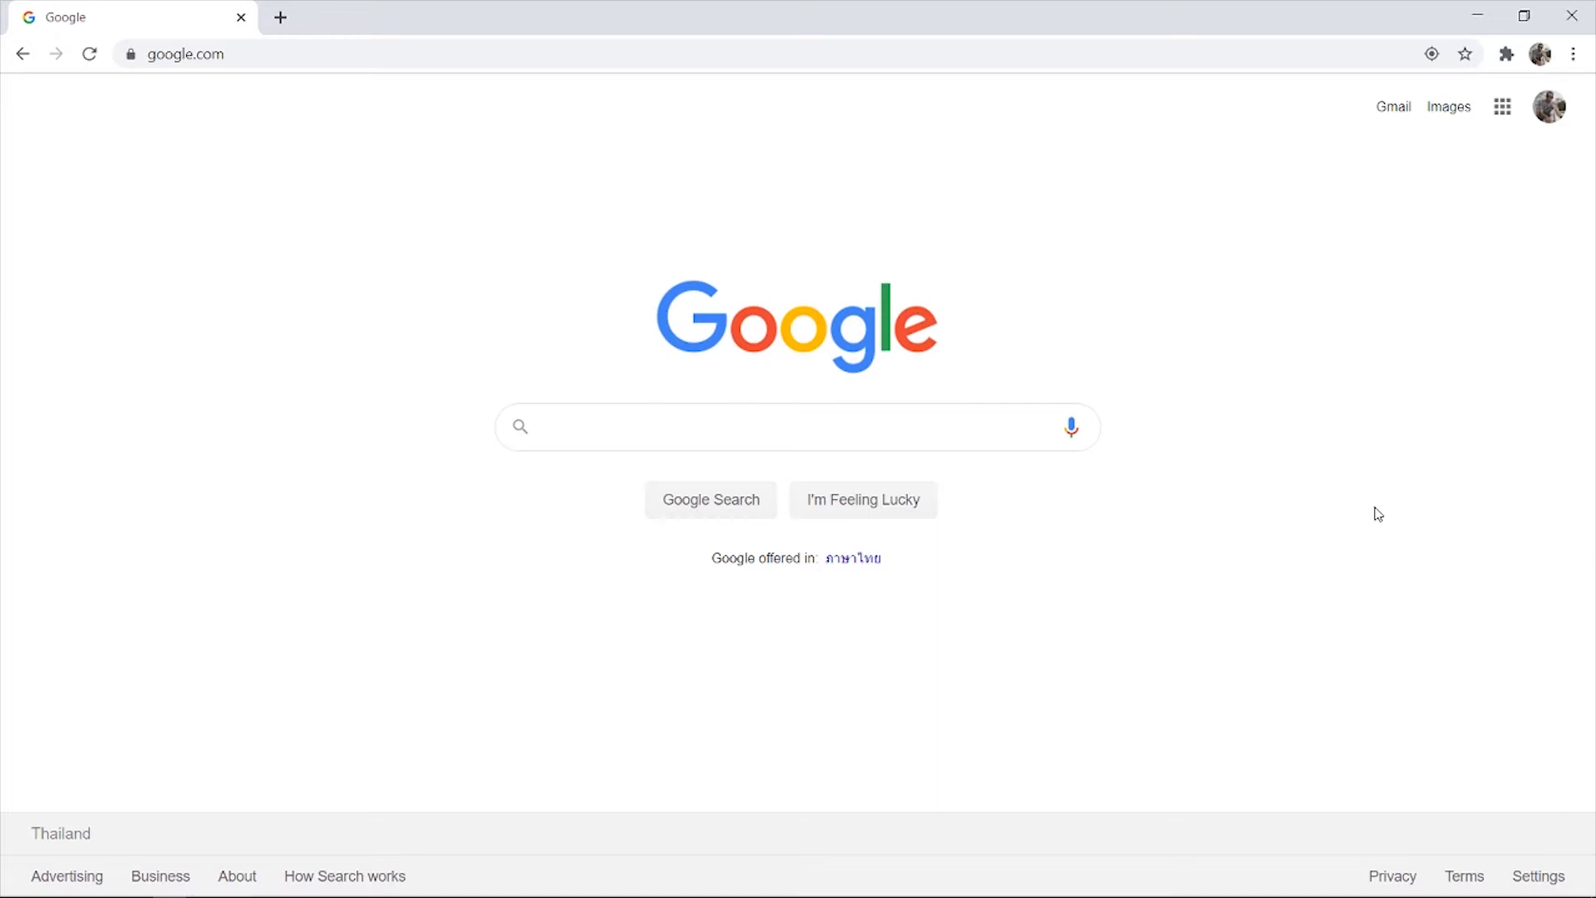
pyautogui.moveTo(377, 482)
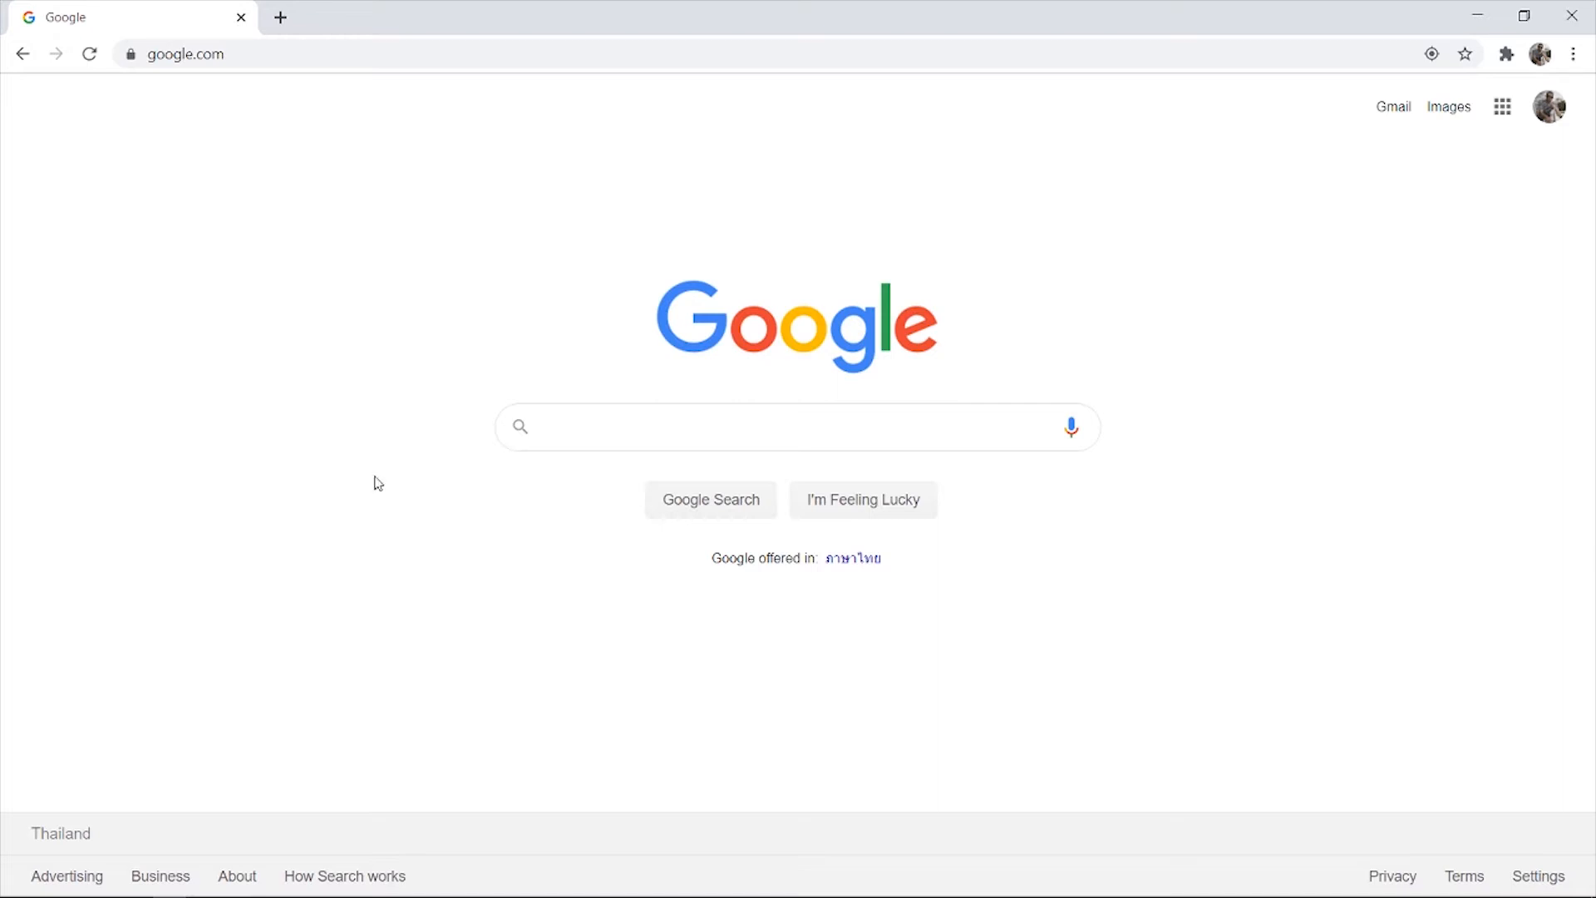
# Search Google for "clownfish" and load the results page
pyautogui.click(795, 427)
pyautogui.write('clownfish')
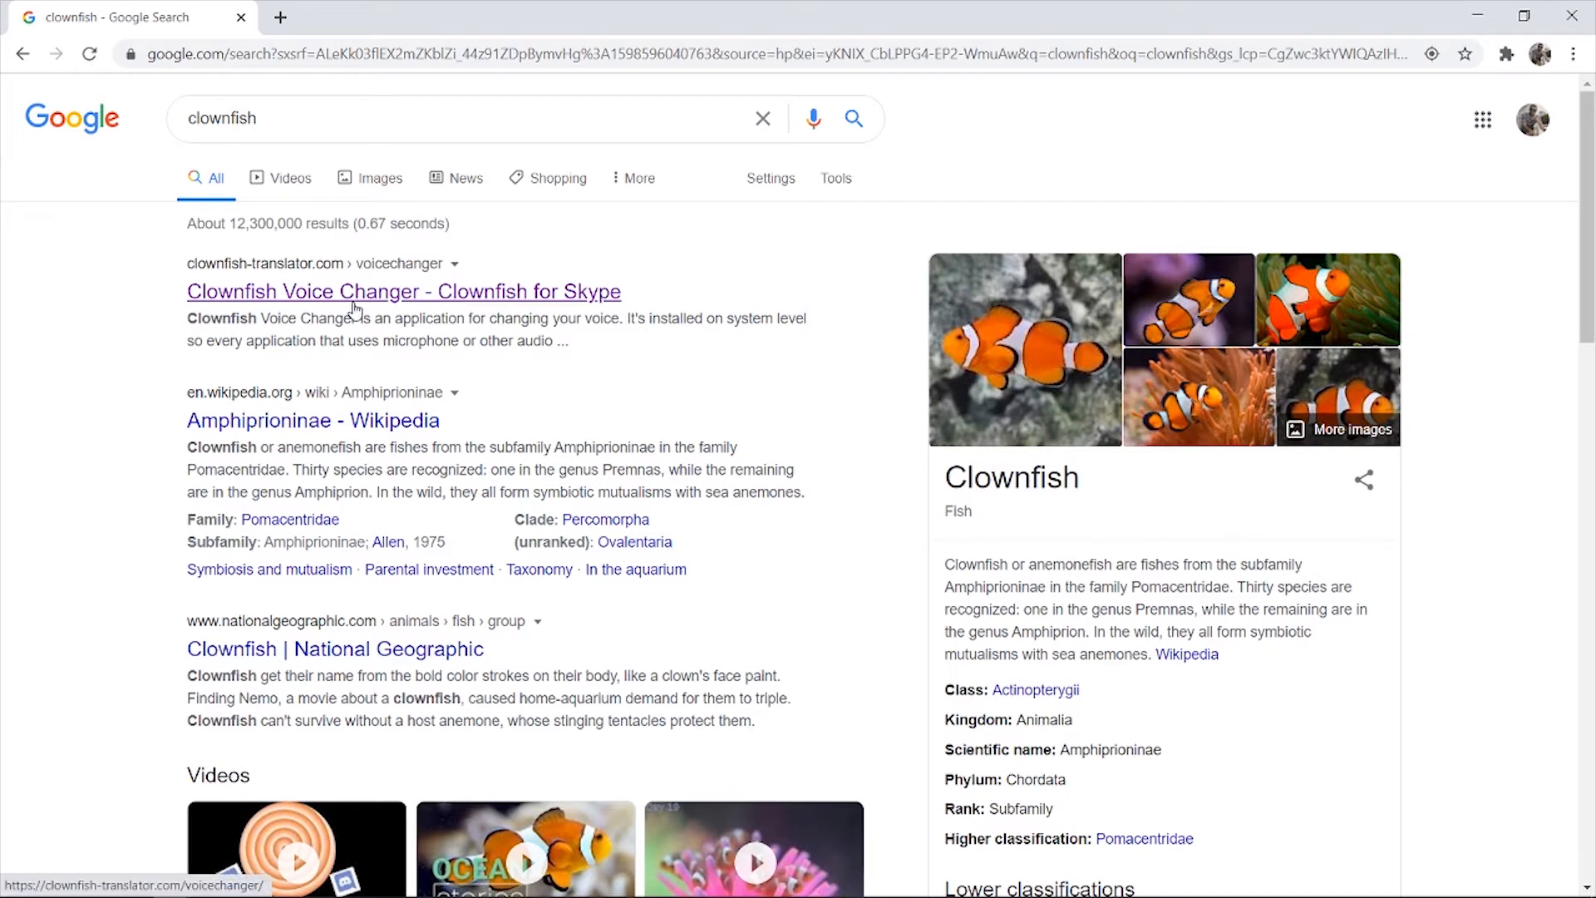
# Follow the "Clownfish Voice Changer - Clownfish for Skype" result to the official site
pyautogui.click(402, 291)
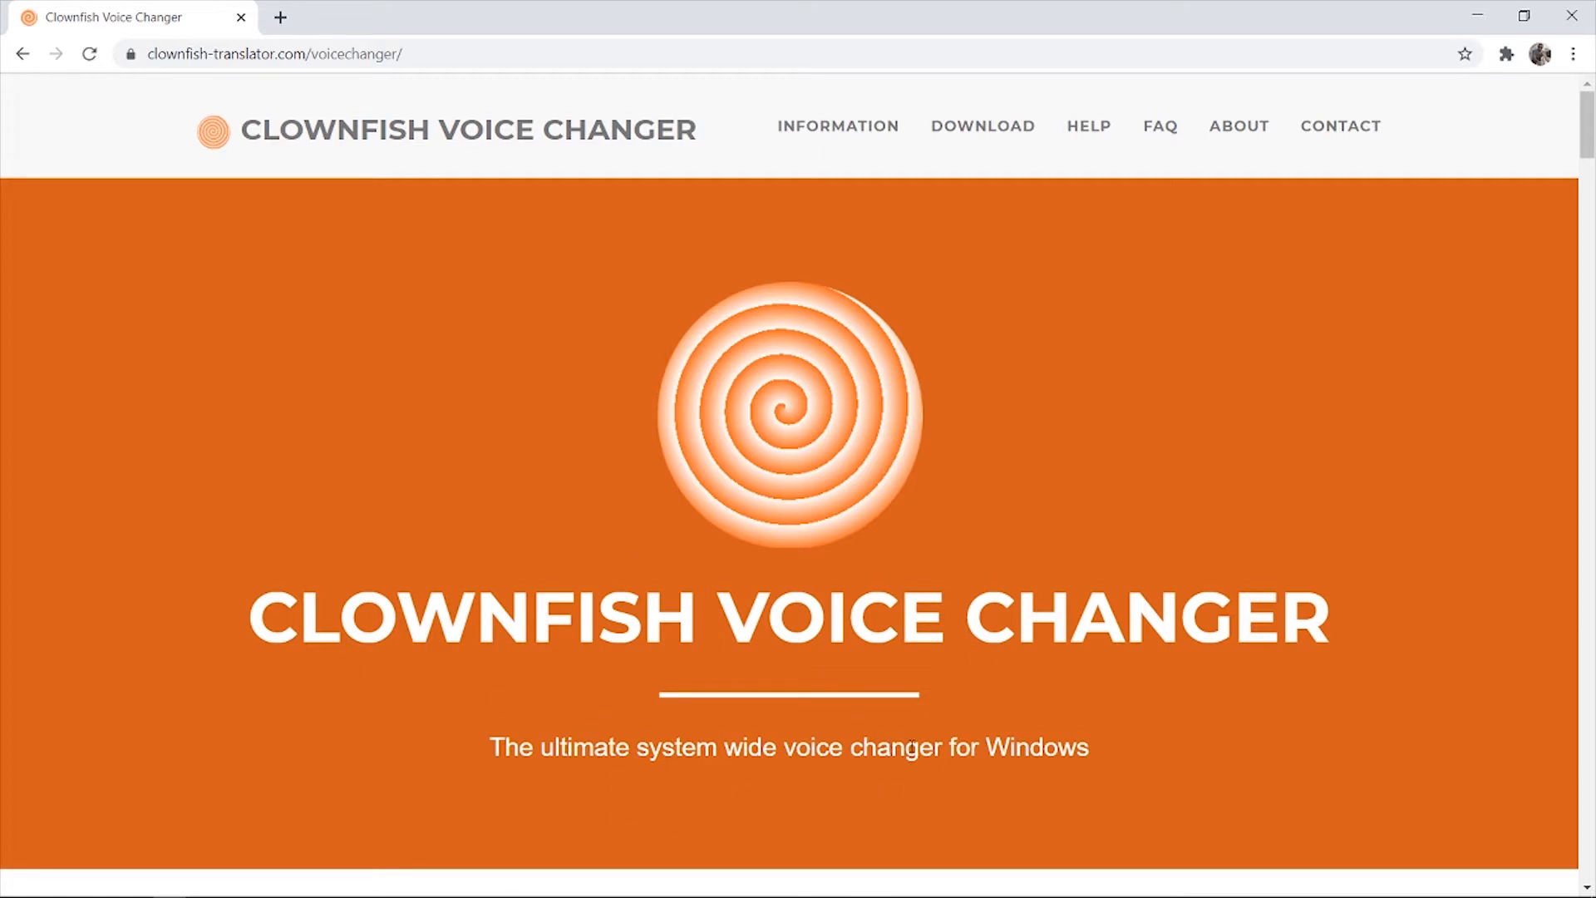
pyautogui.moveTo(781, 91)
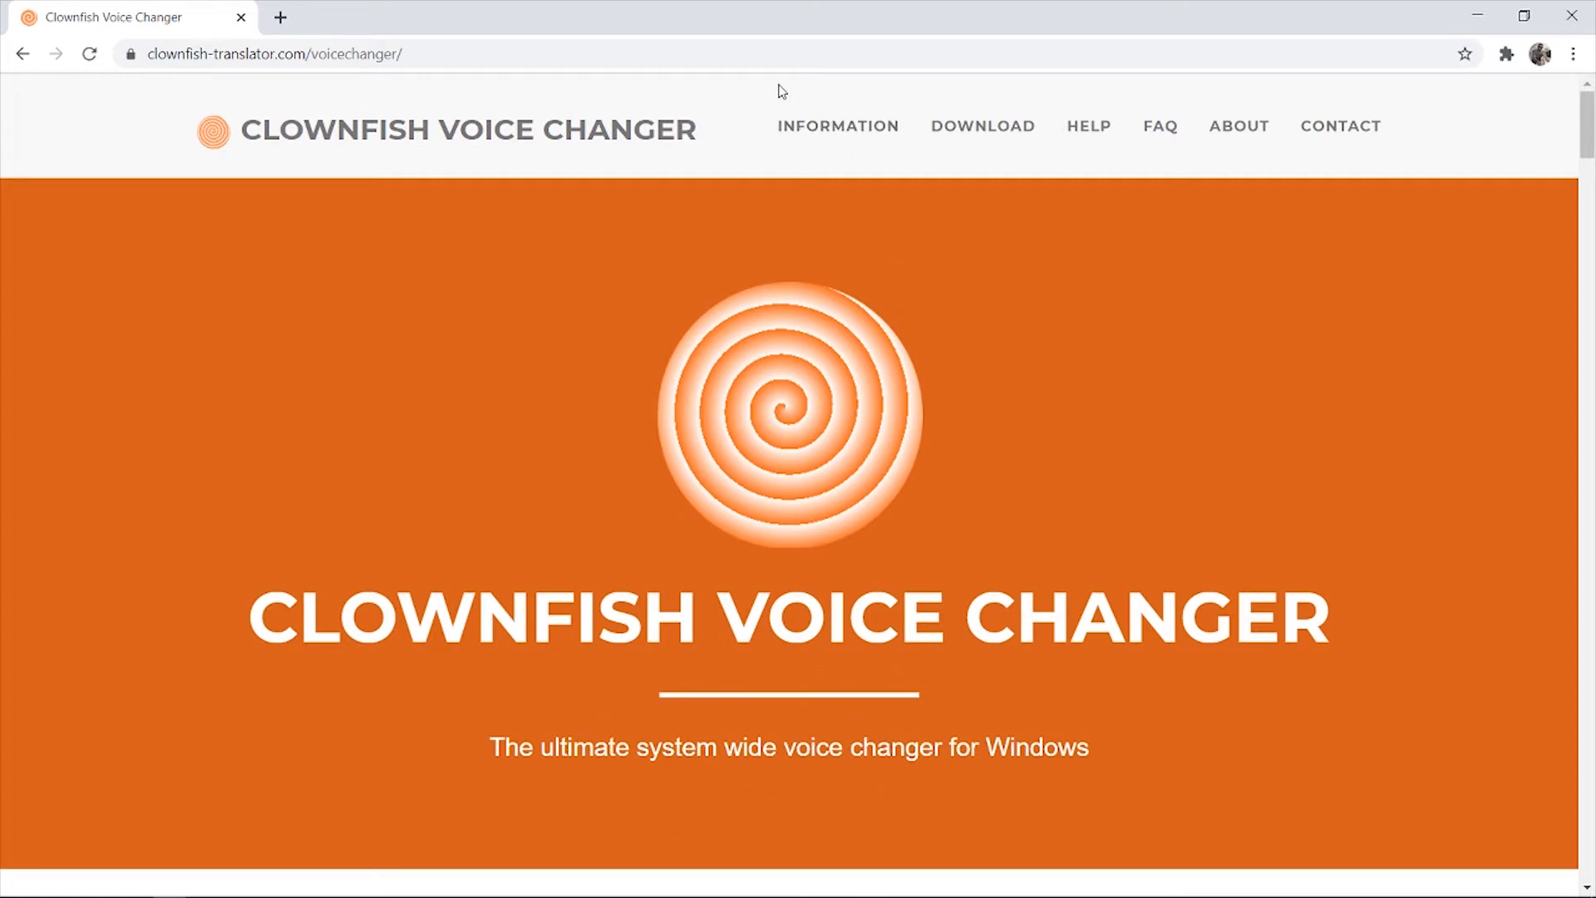
pyautogui.moveTo(662, 346)
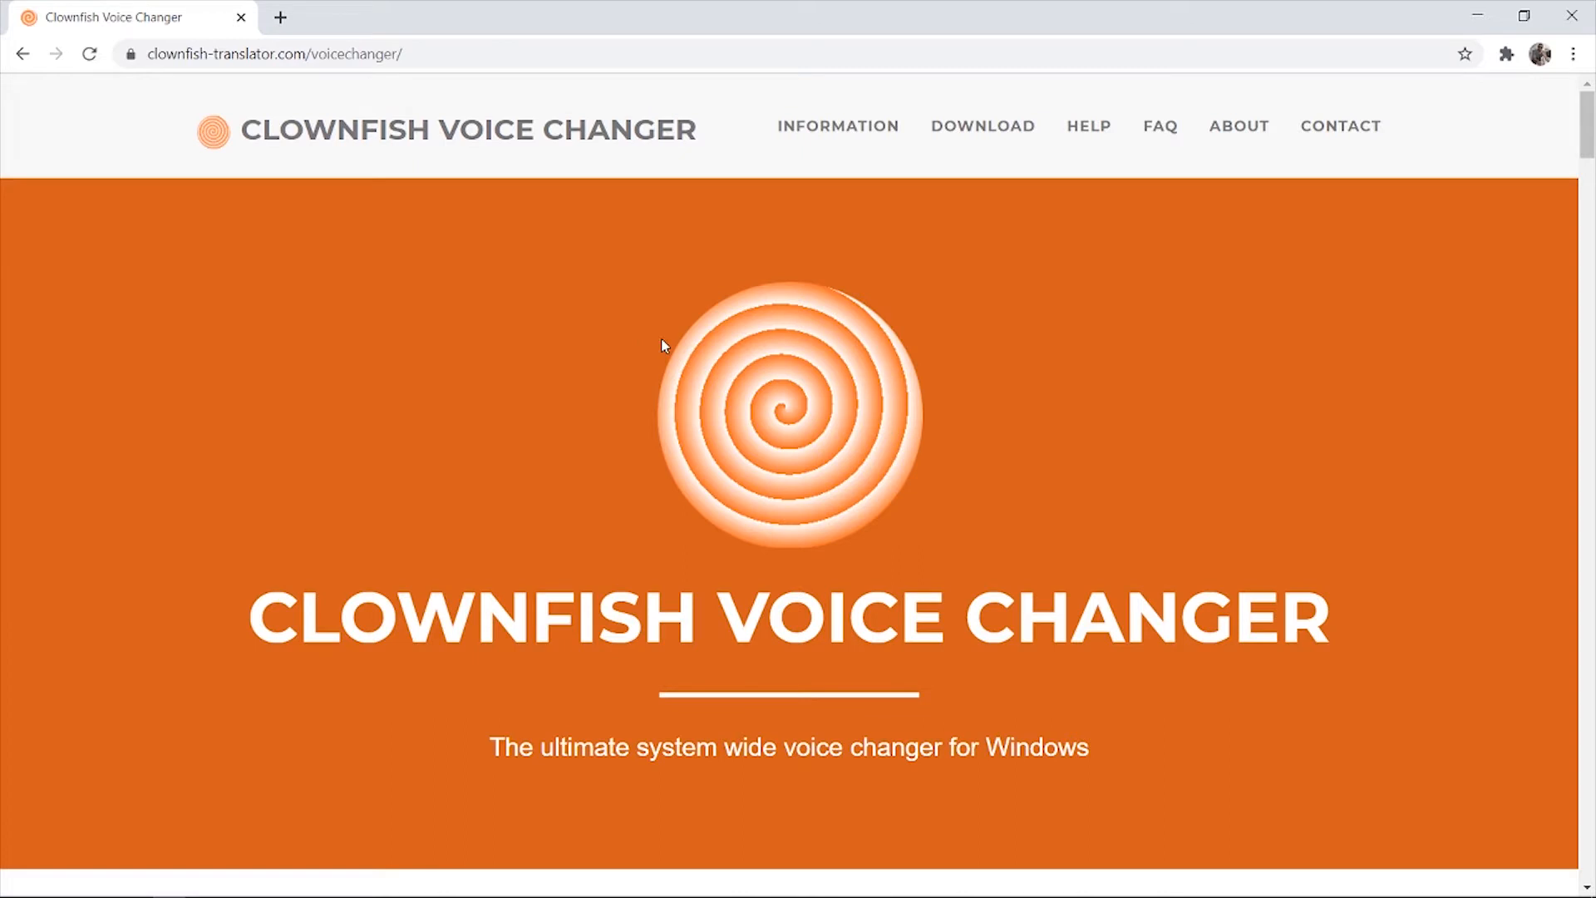
pyautogui.moveTo(981, 124)
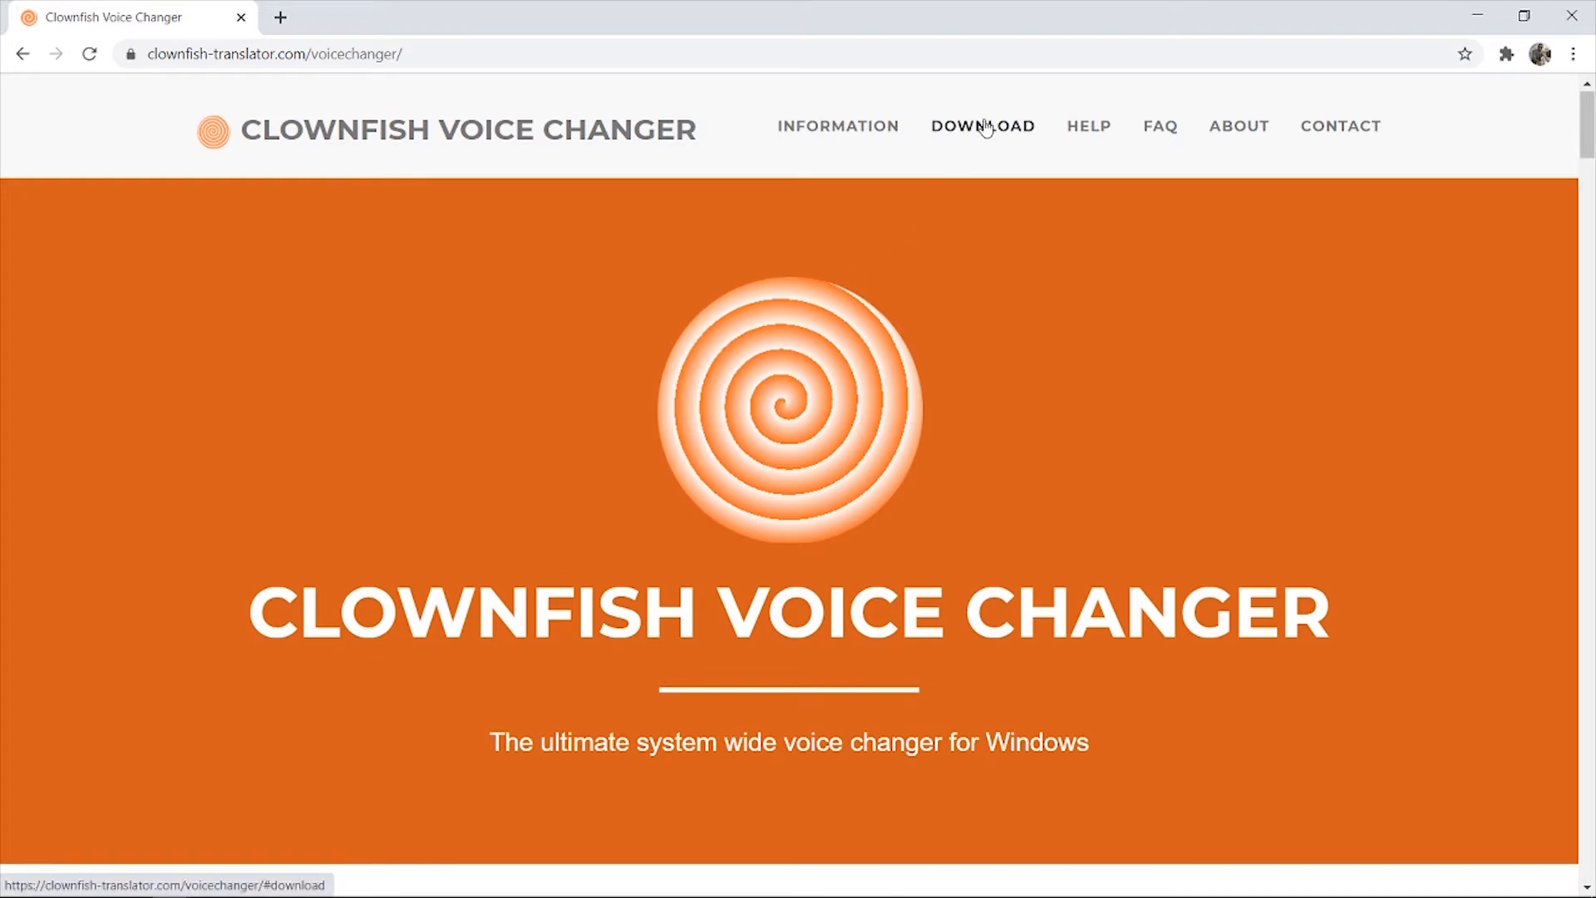
# Show the site's Download section listing version 1.30 installers and plugins
pyautogui.click(981, 125)
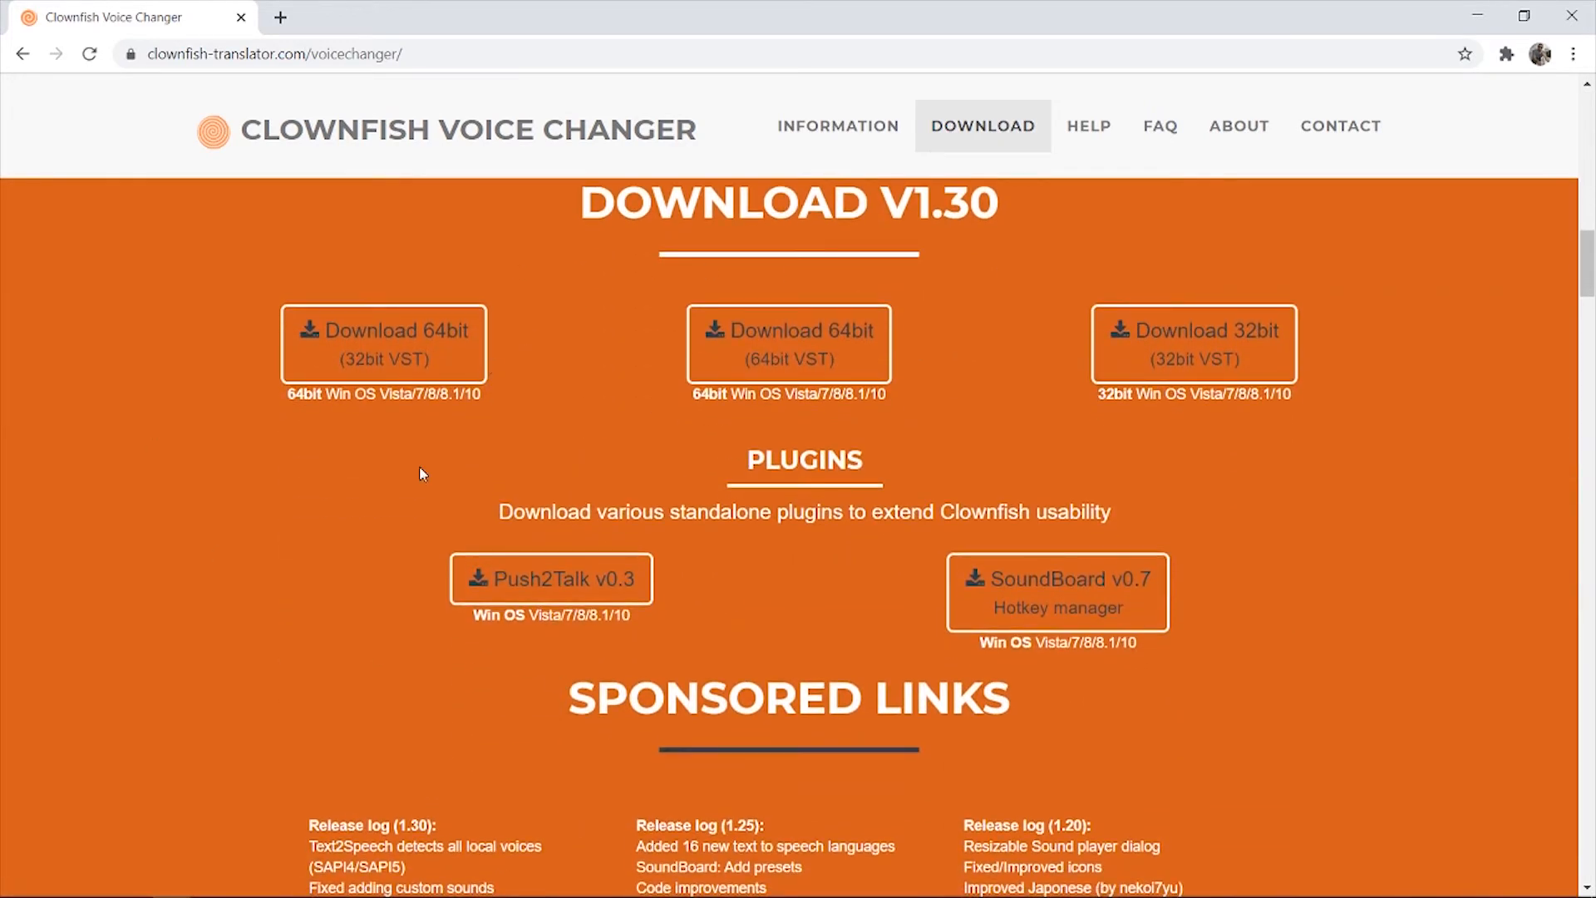
pyautogui.moveTo(473, 389)
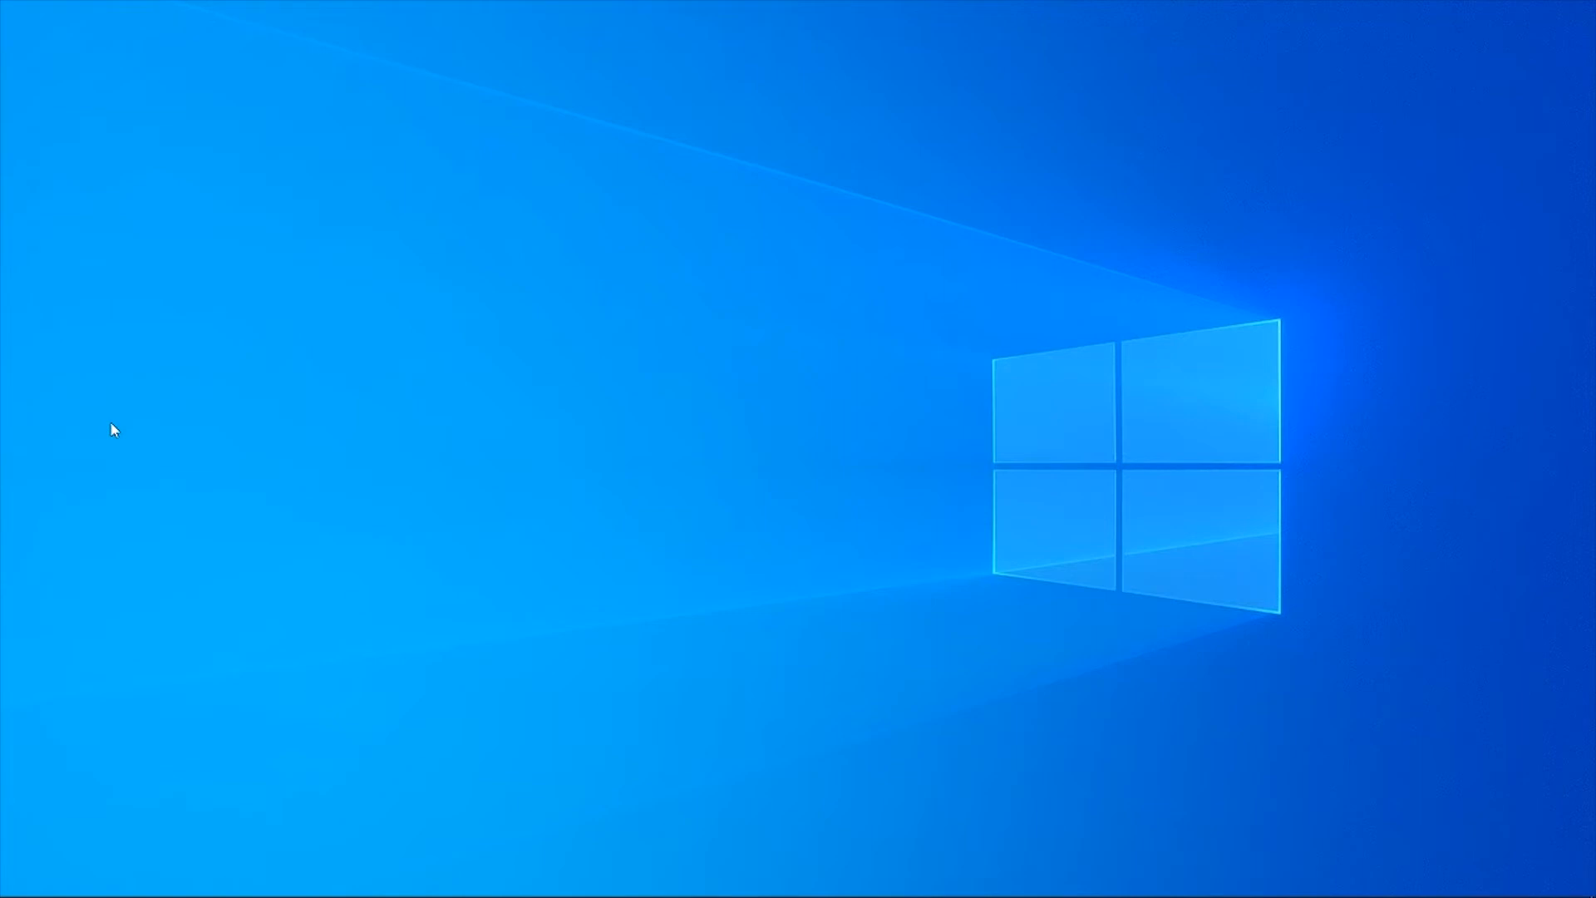
# Launch Set Voice Changer from the Clownfish tray icon's right-click menu
pyautogui.click(1373, 881)
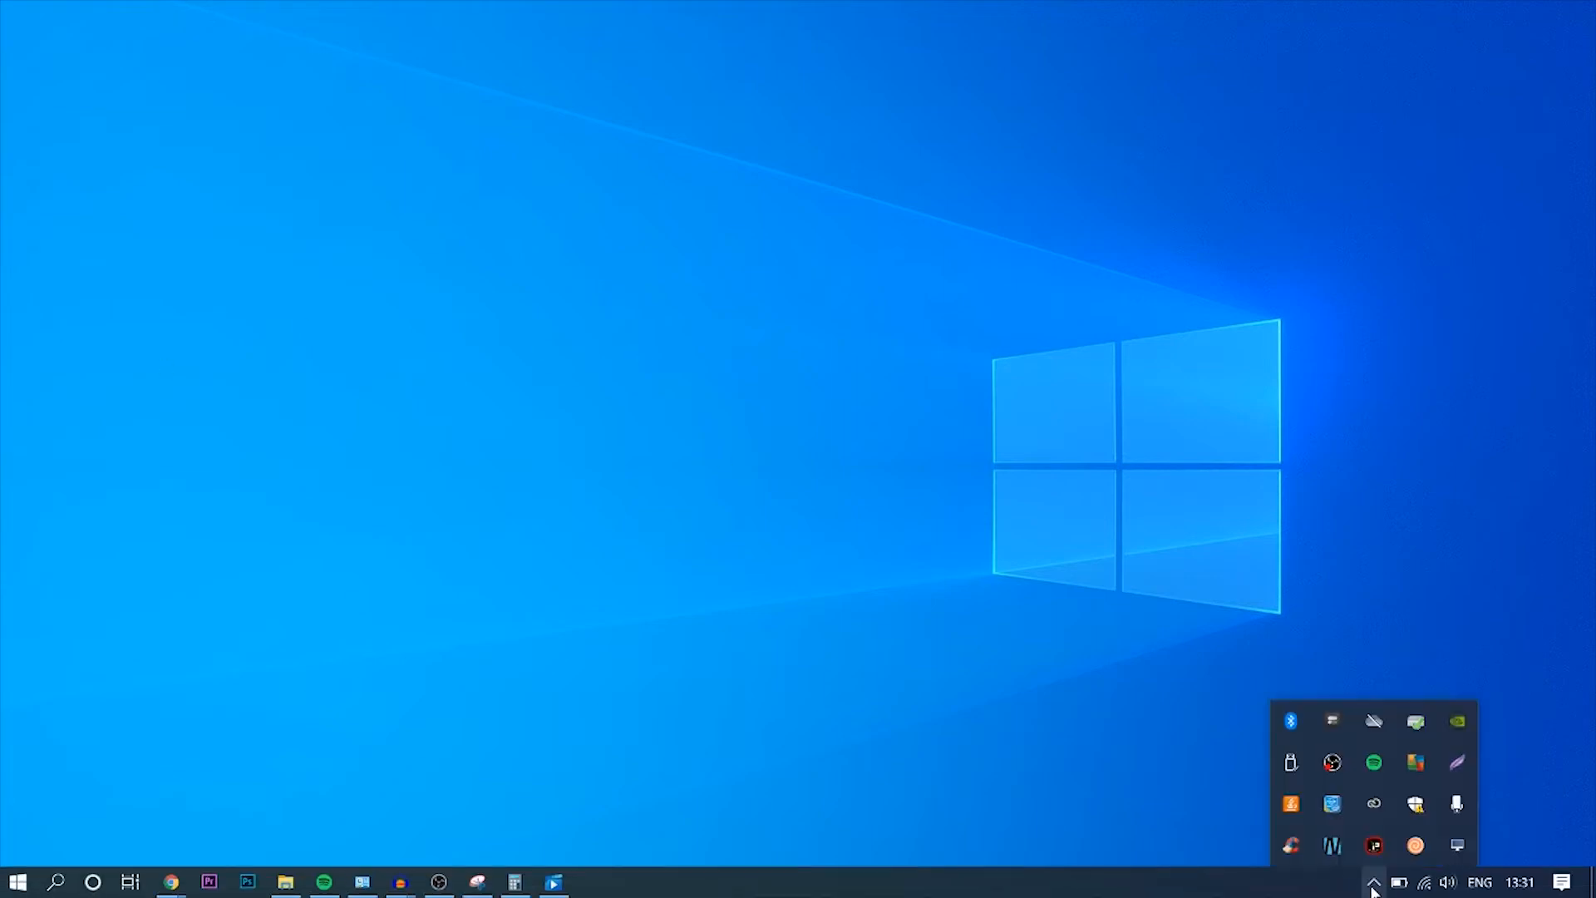
pyautogui.moveTo(1413, 845)
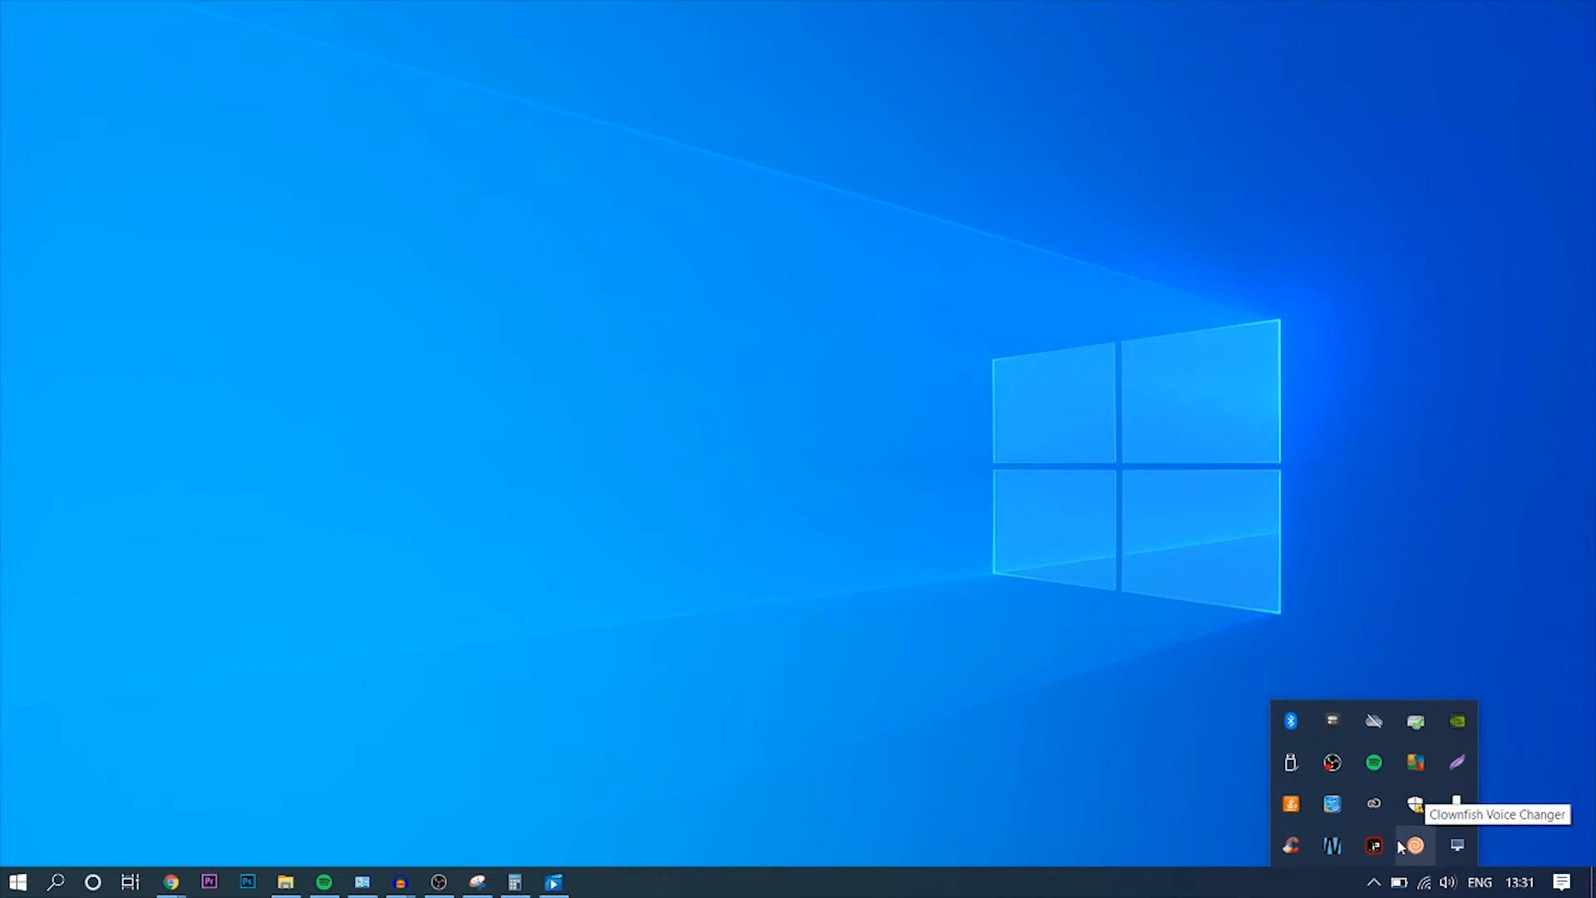
pyautogui.moveTo(1420, 849)
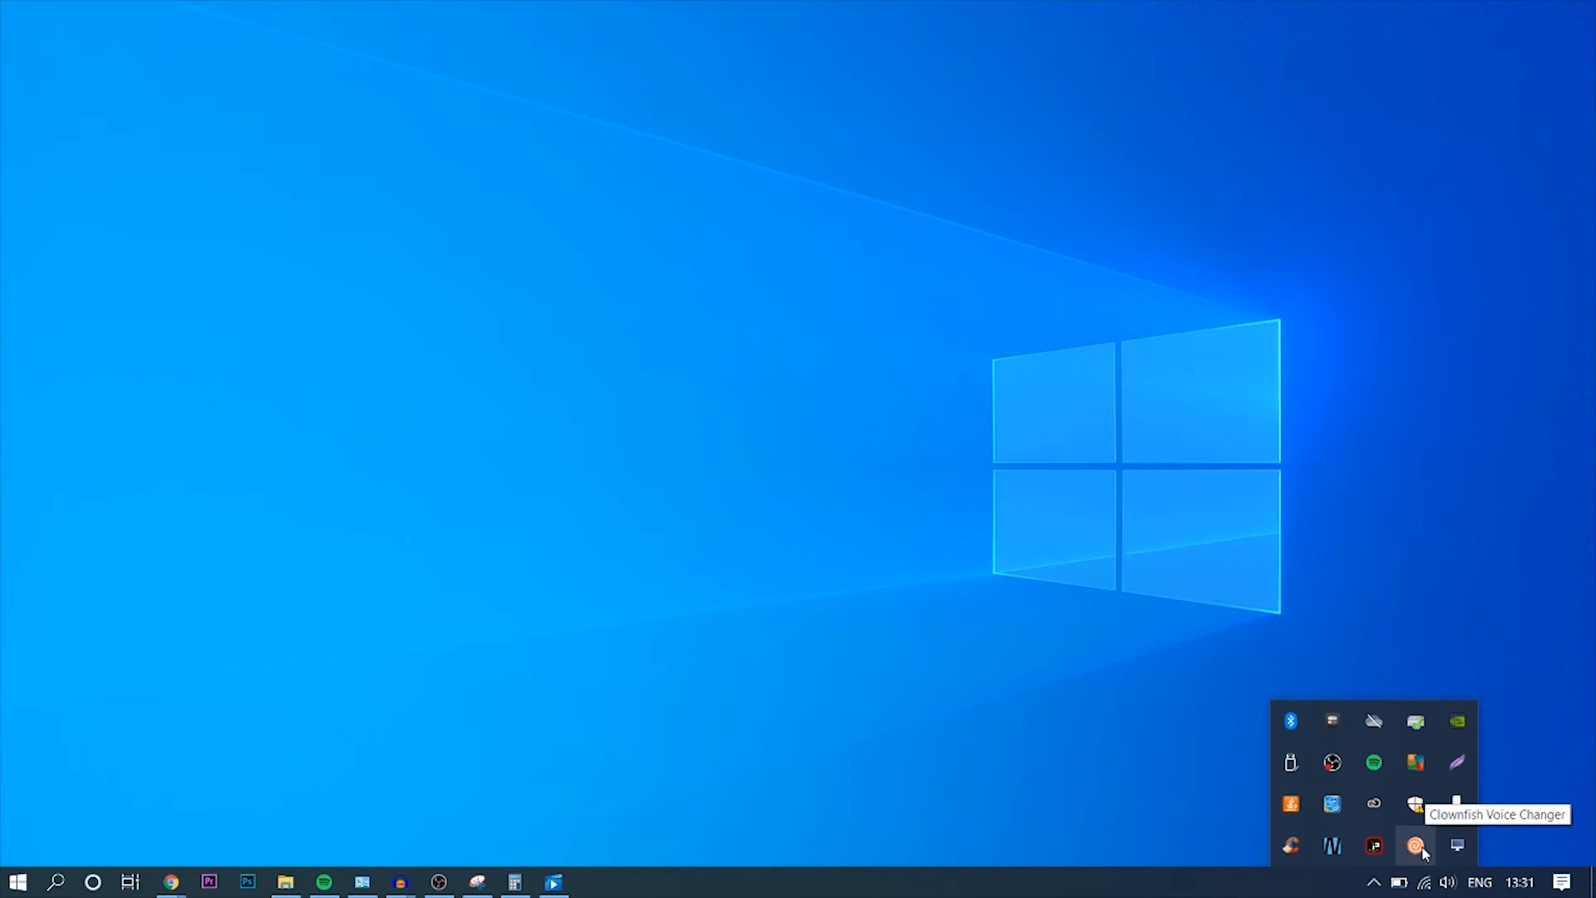
pyautogui.rightClick(1415, 844)
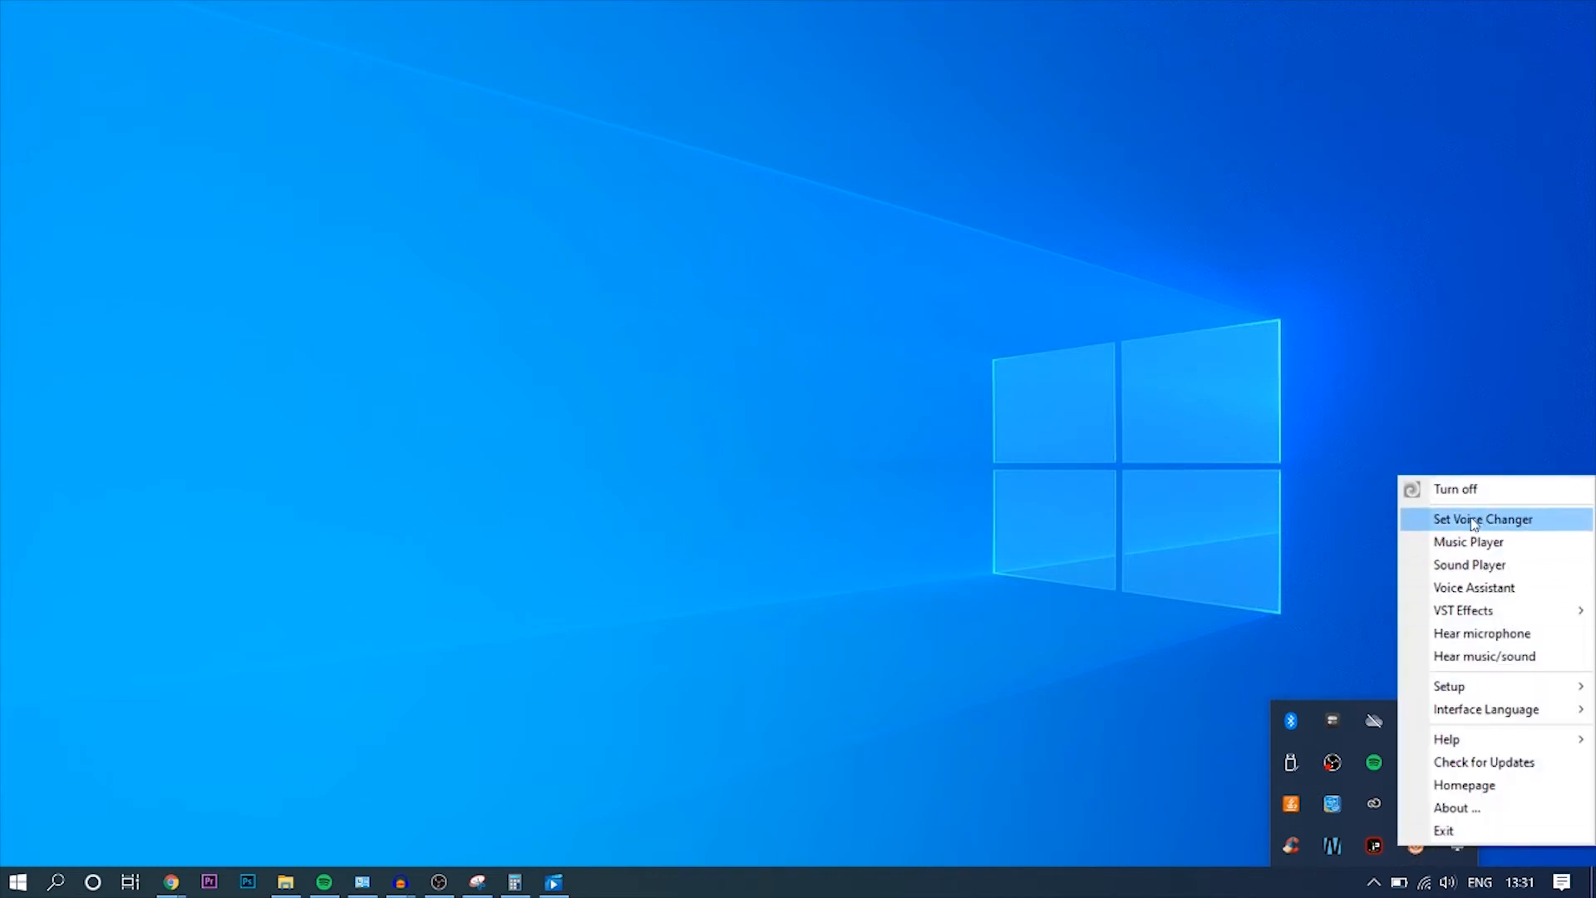
pyautogui.click(1482, 519)
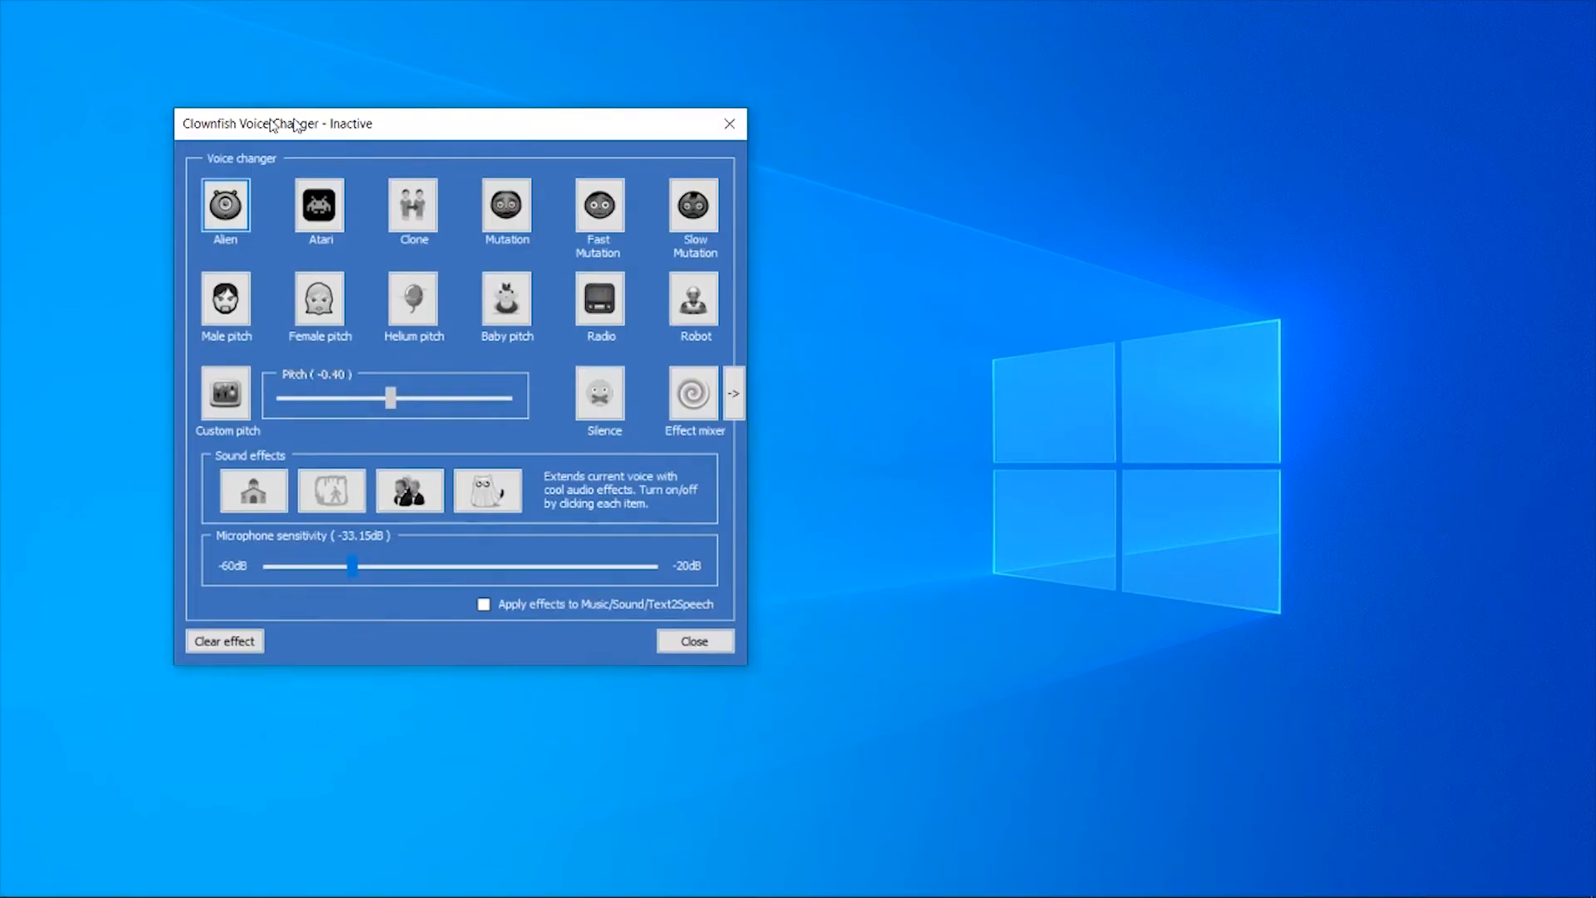
# Try the Atari, Slow Mutation and Robot presets, ending on Female pitch
pyautogui.moveTo(458, 123); pyautogui.dragTo(514, 143)
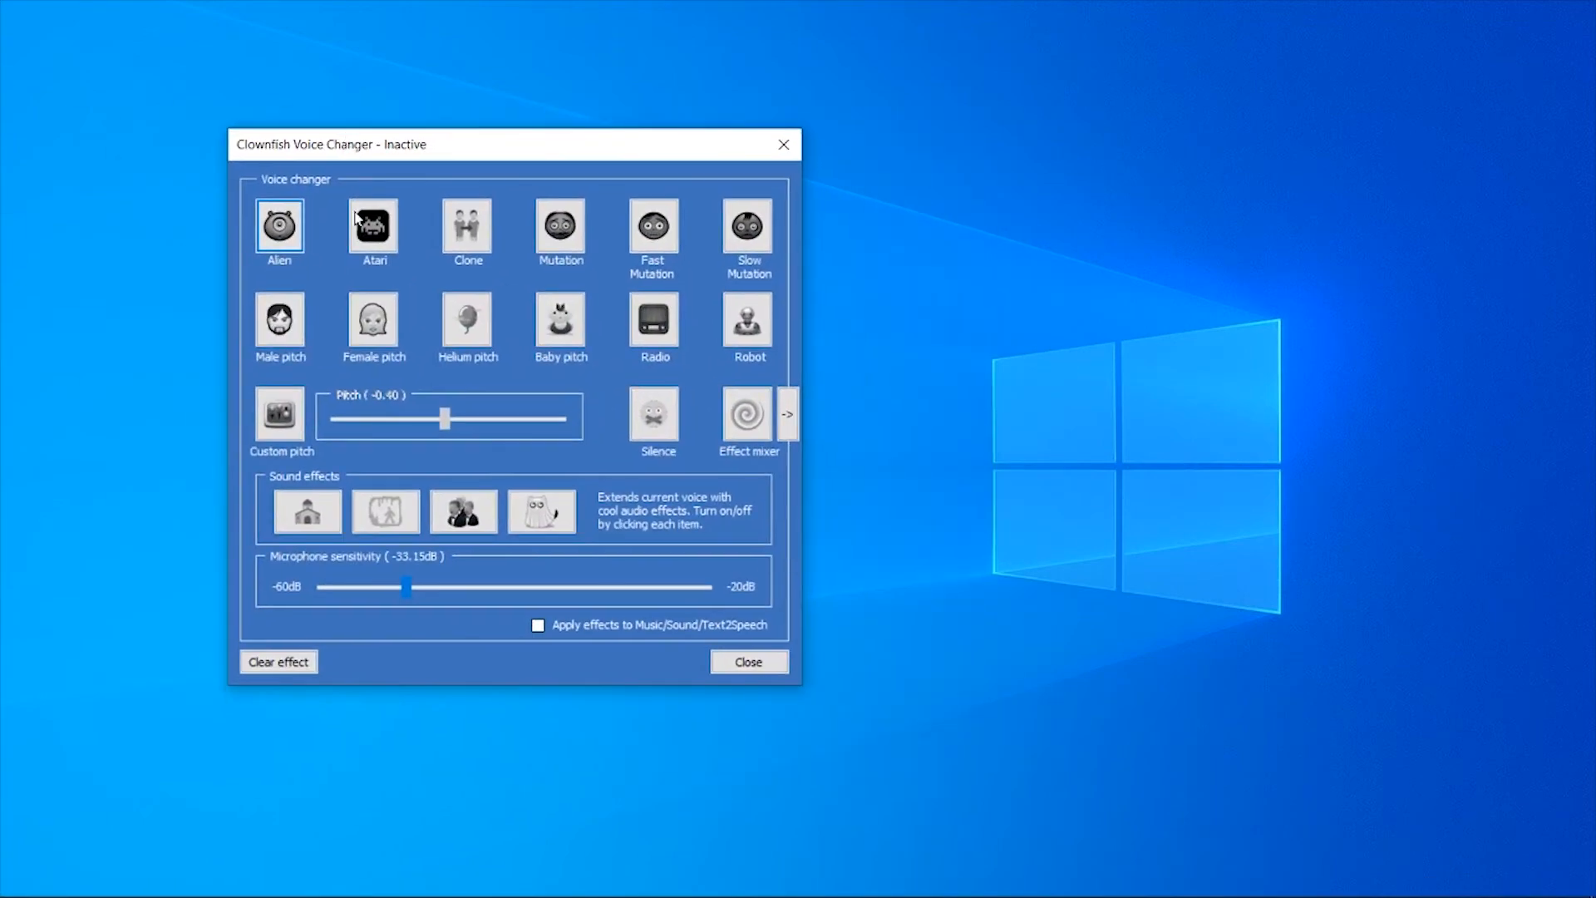
pyautogui.moveTo(310, 178)
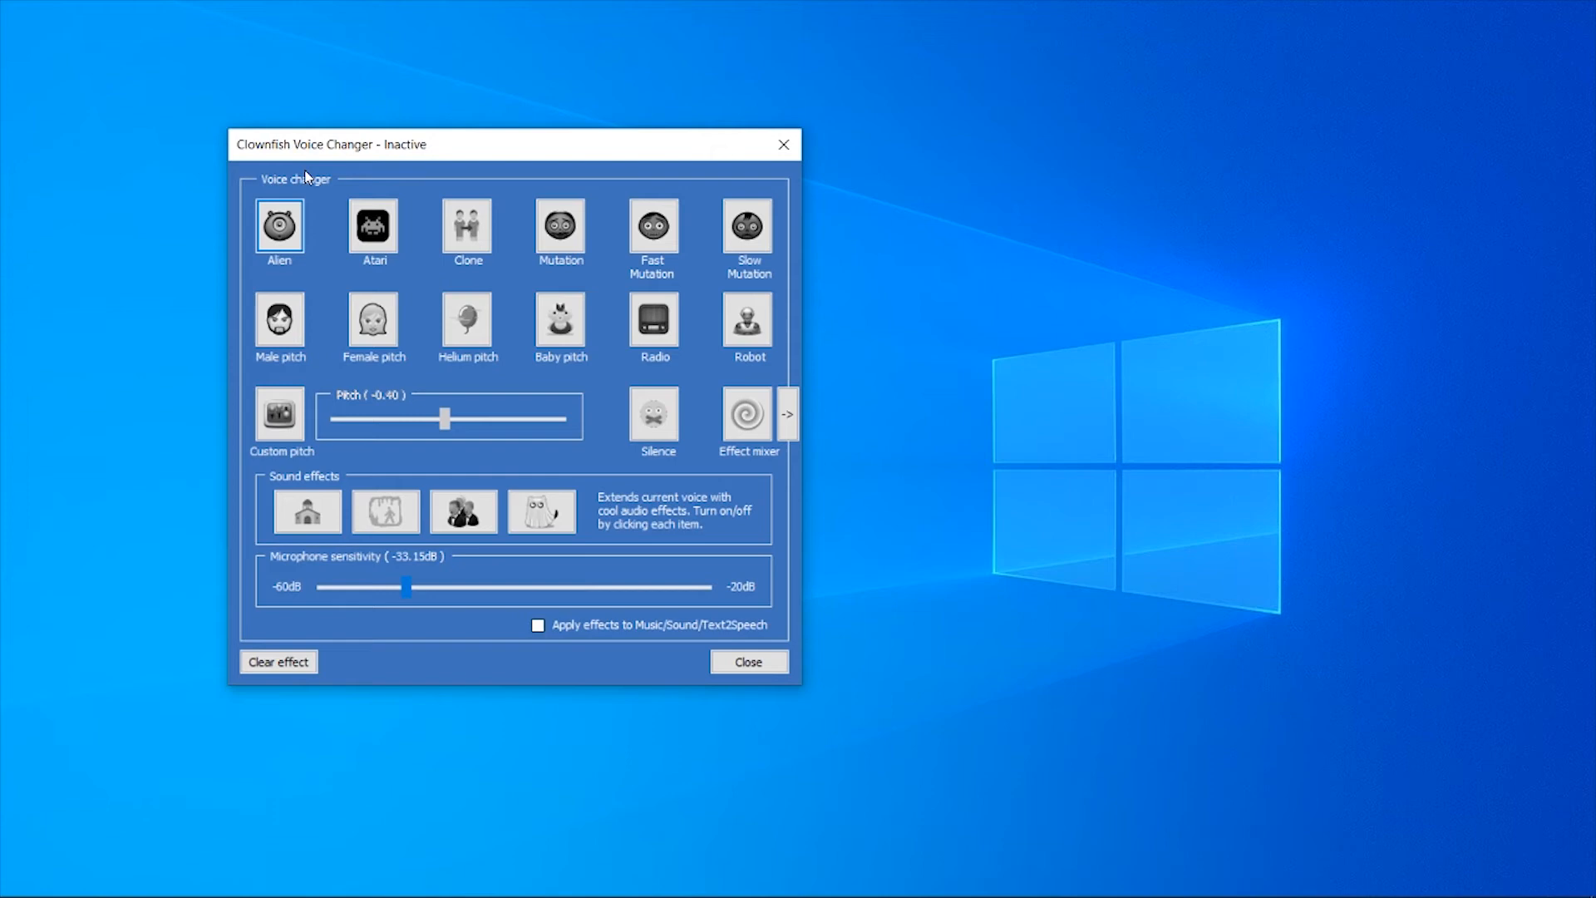
pyautogui.moveTo(545, 200)
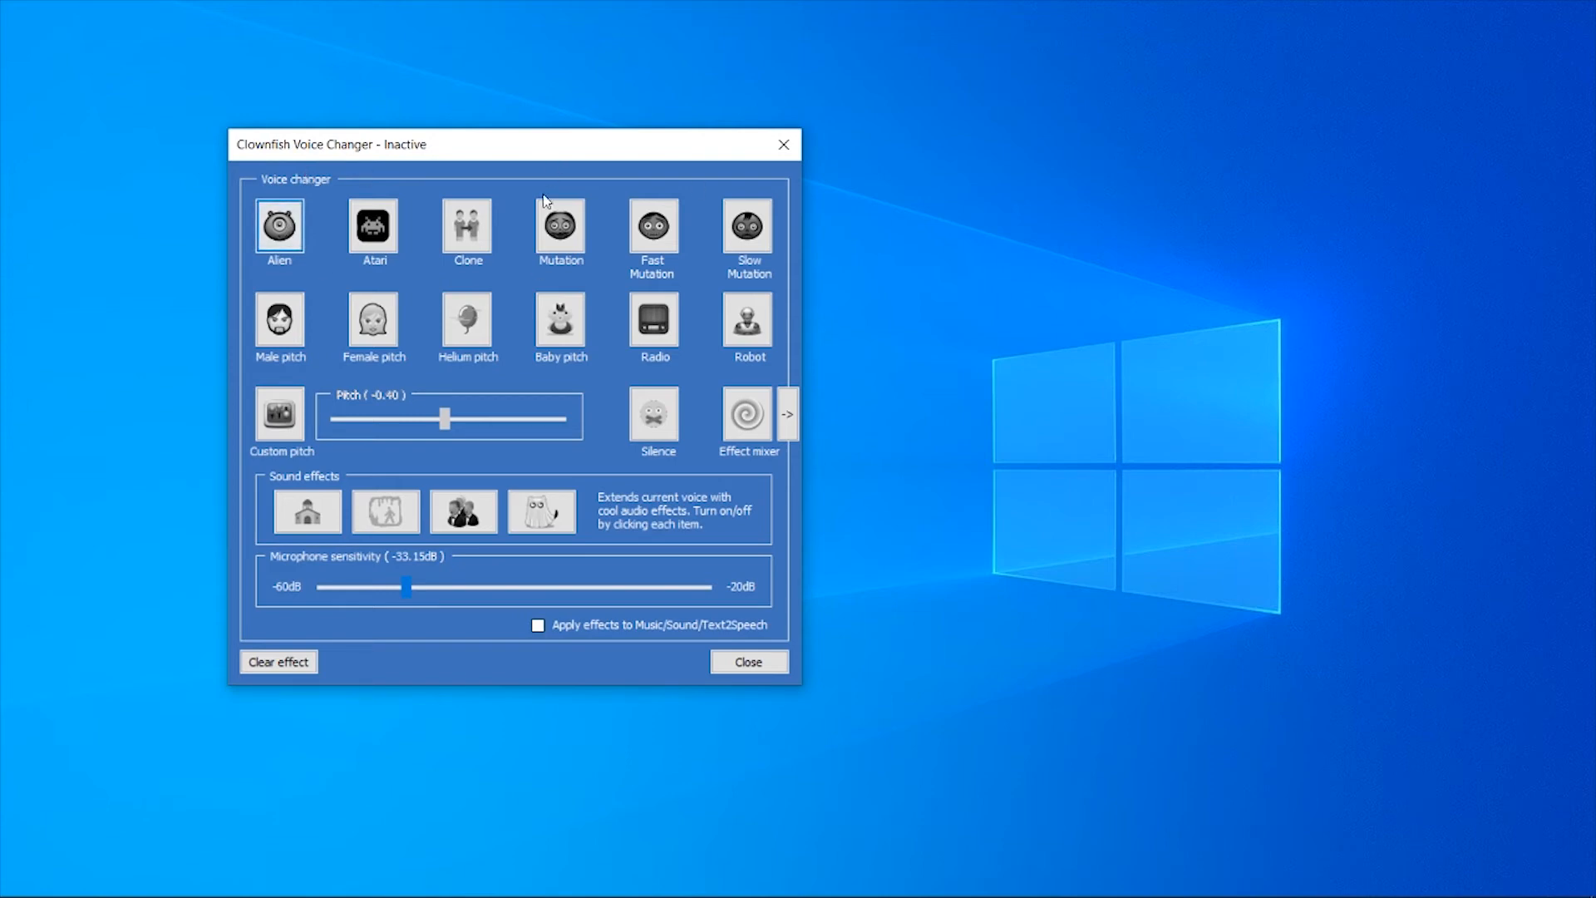
pyautogui.moveTo(654, 224)
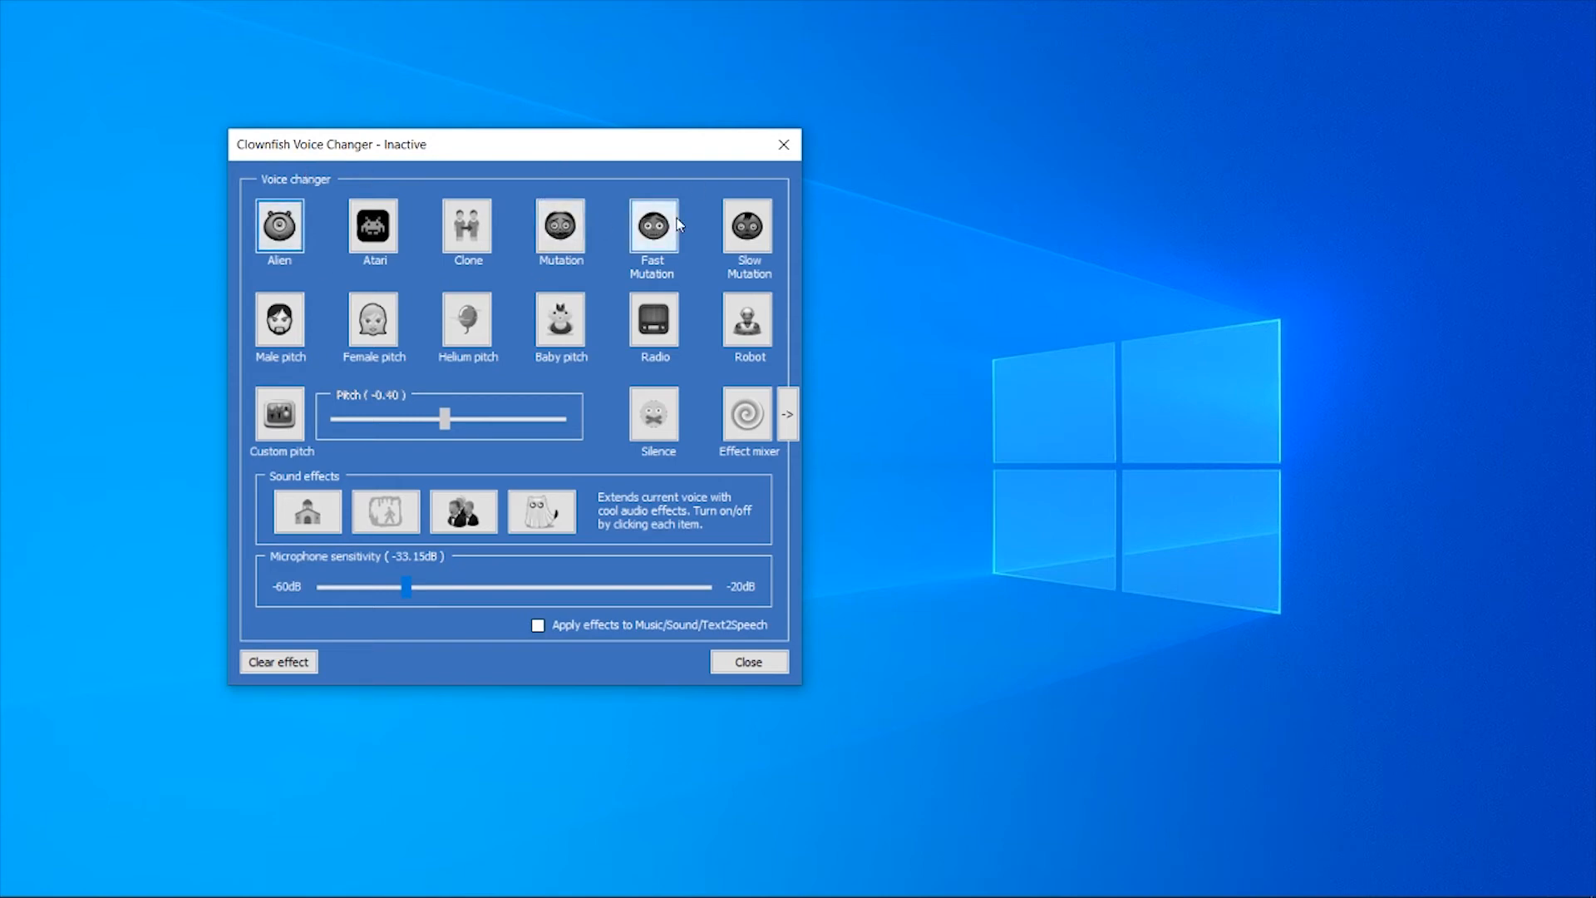
pyautogui.click(374, 224)
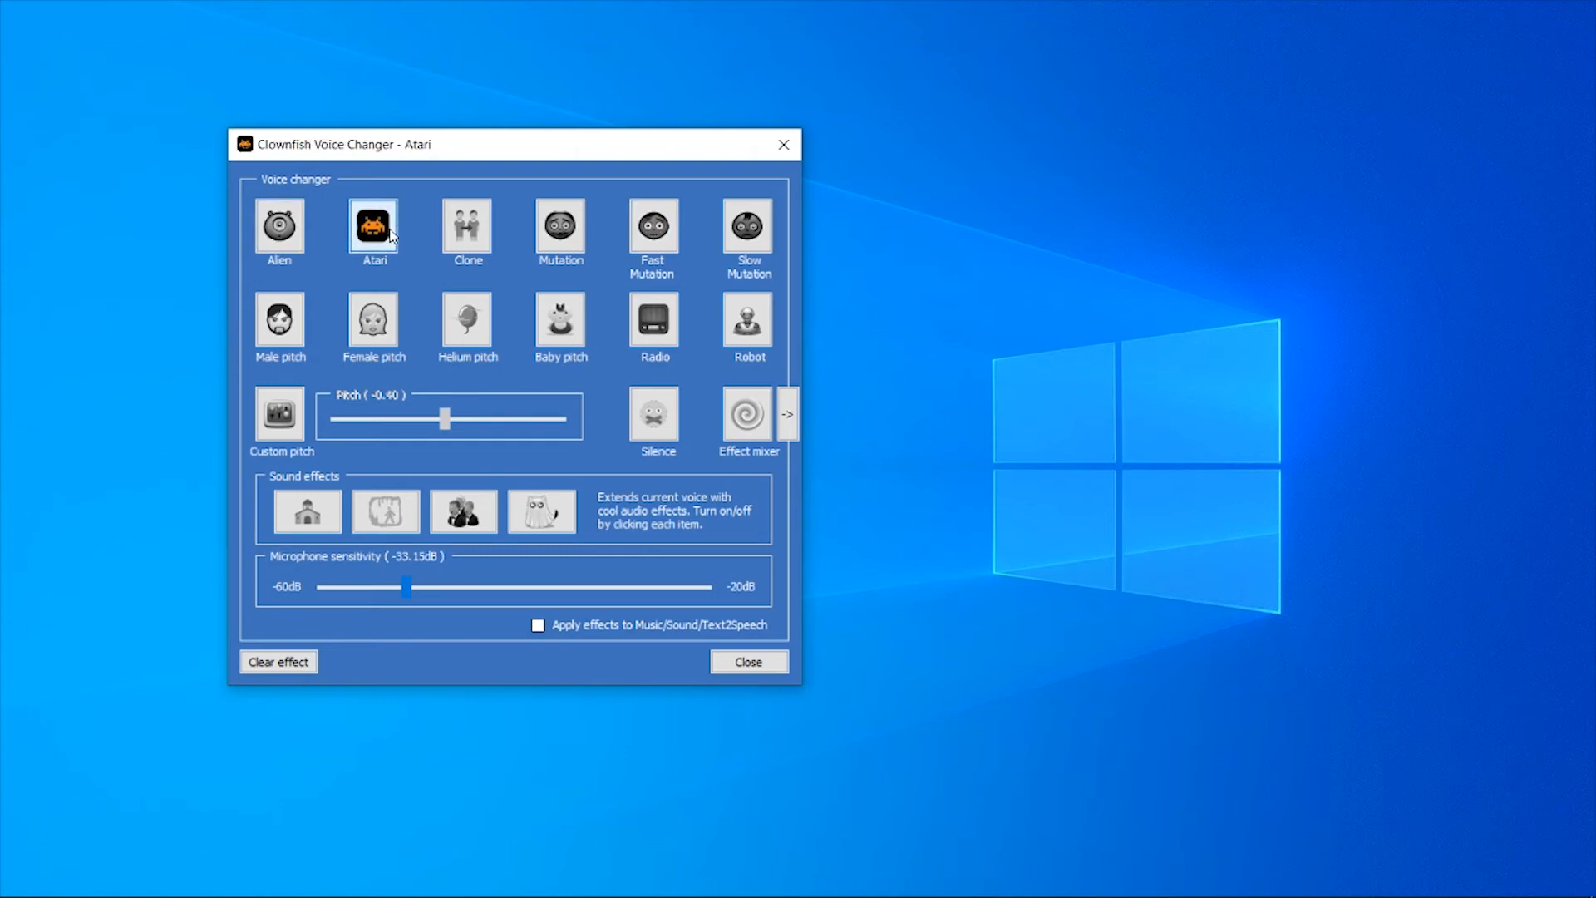
pyautogui.moveTo(537, 252)
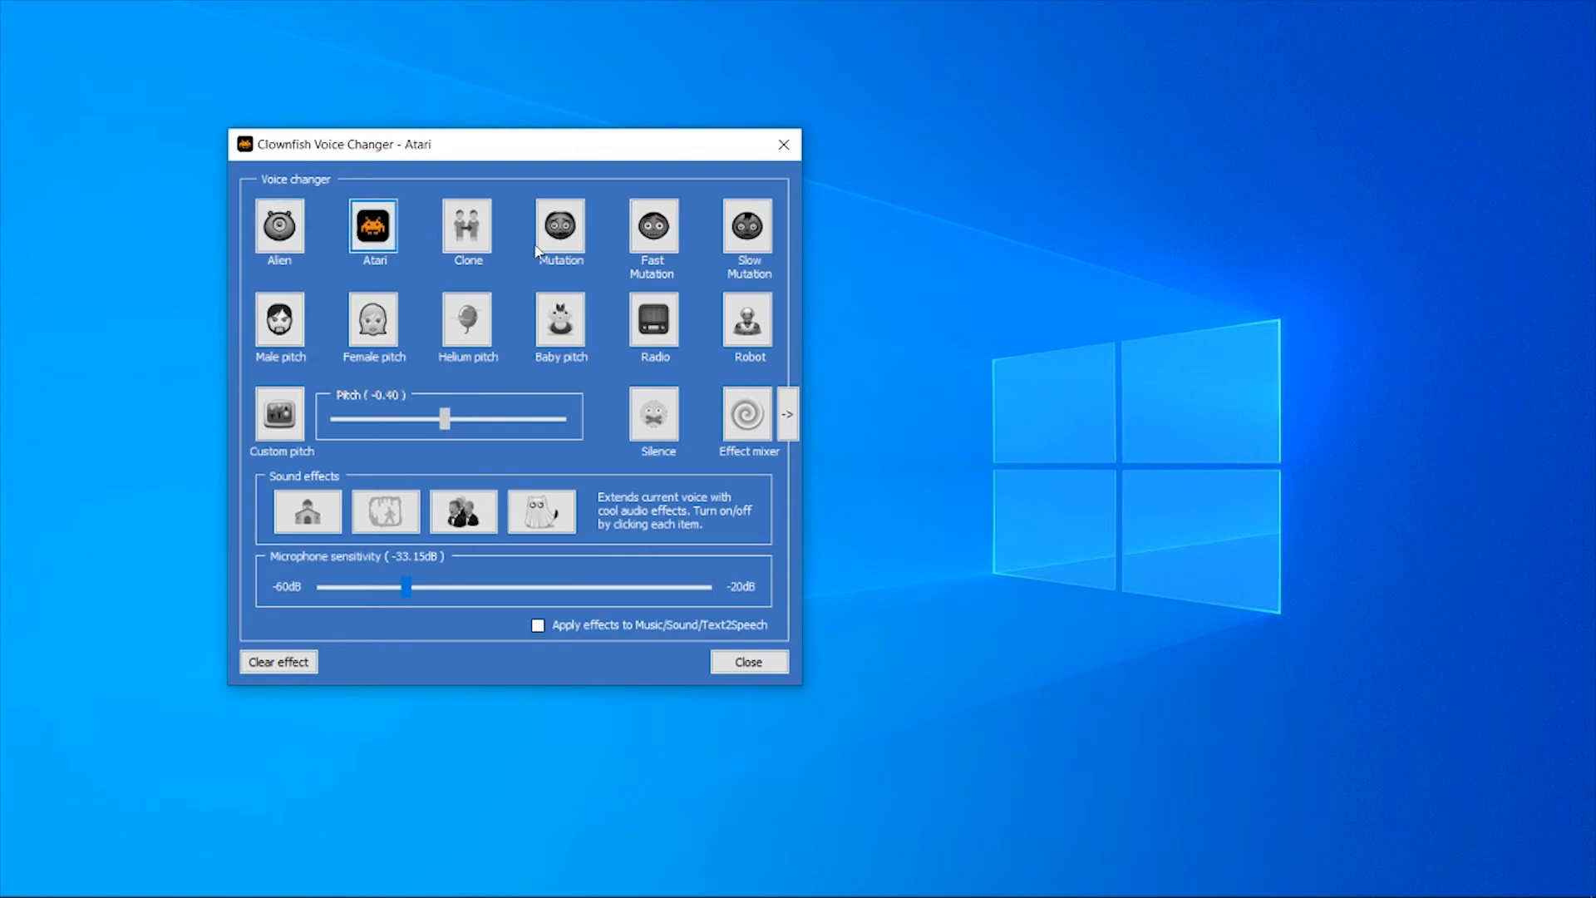
pyautogui.click(747, 224)
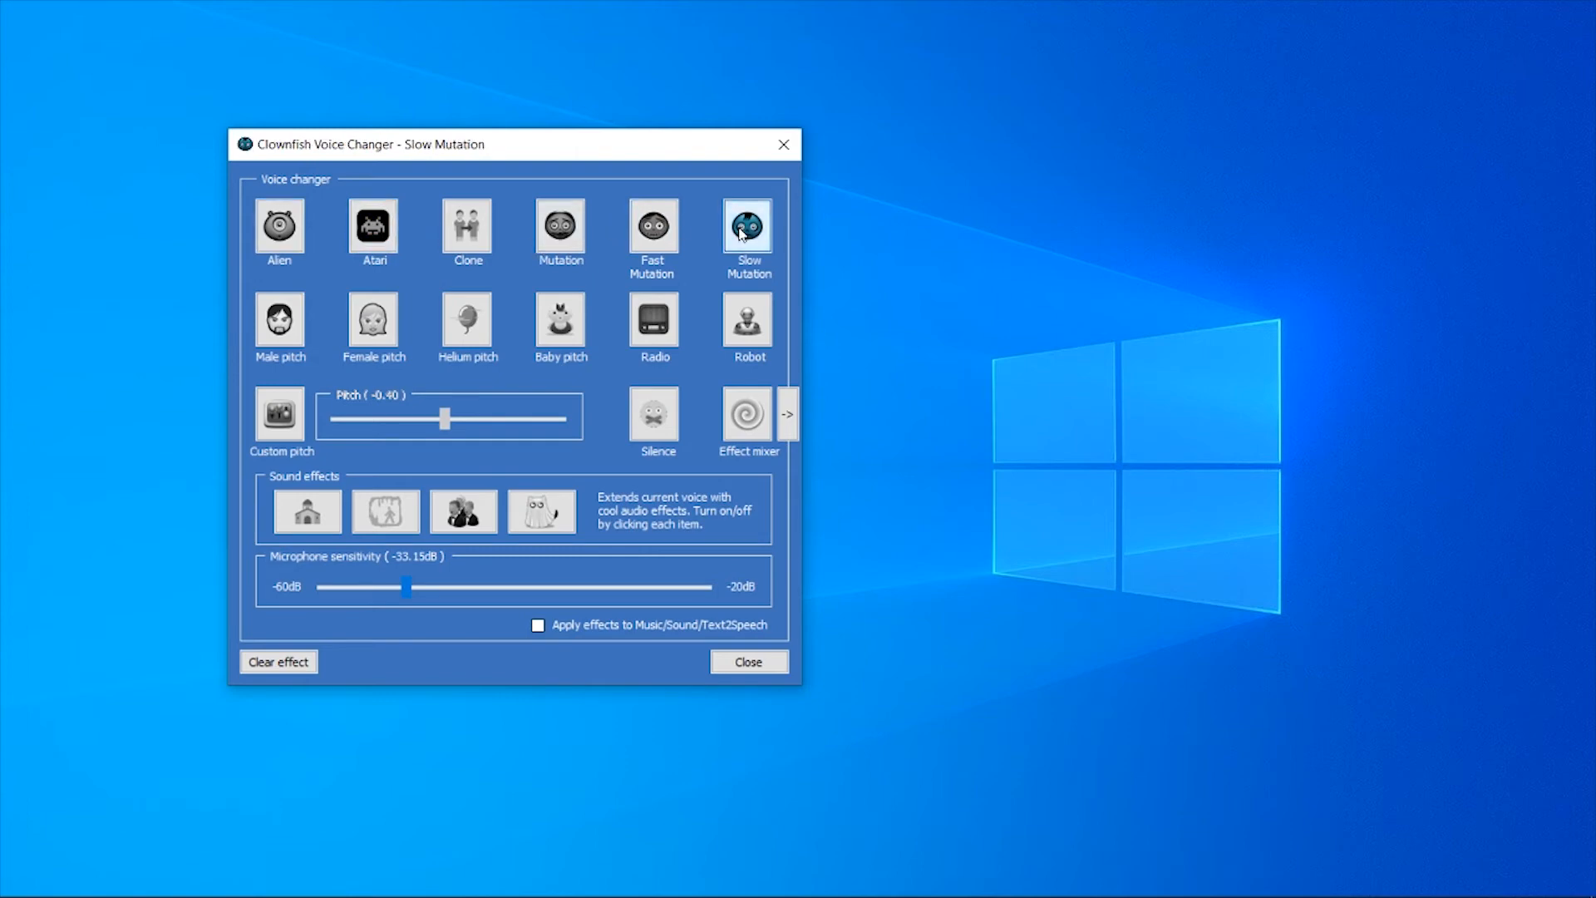
pyautogui.click(749, 321)
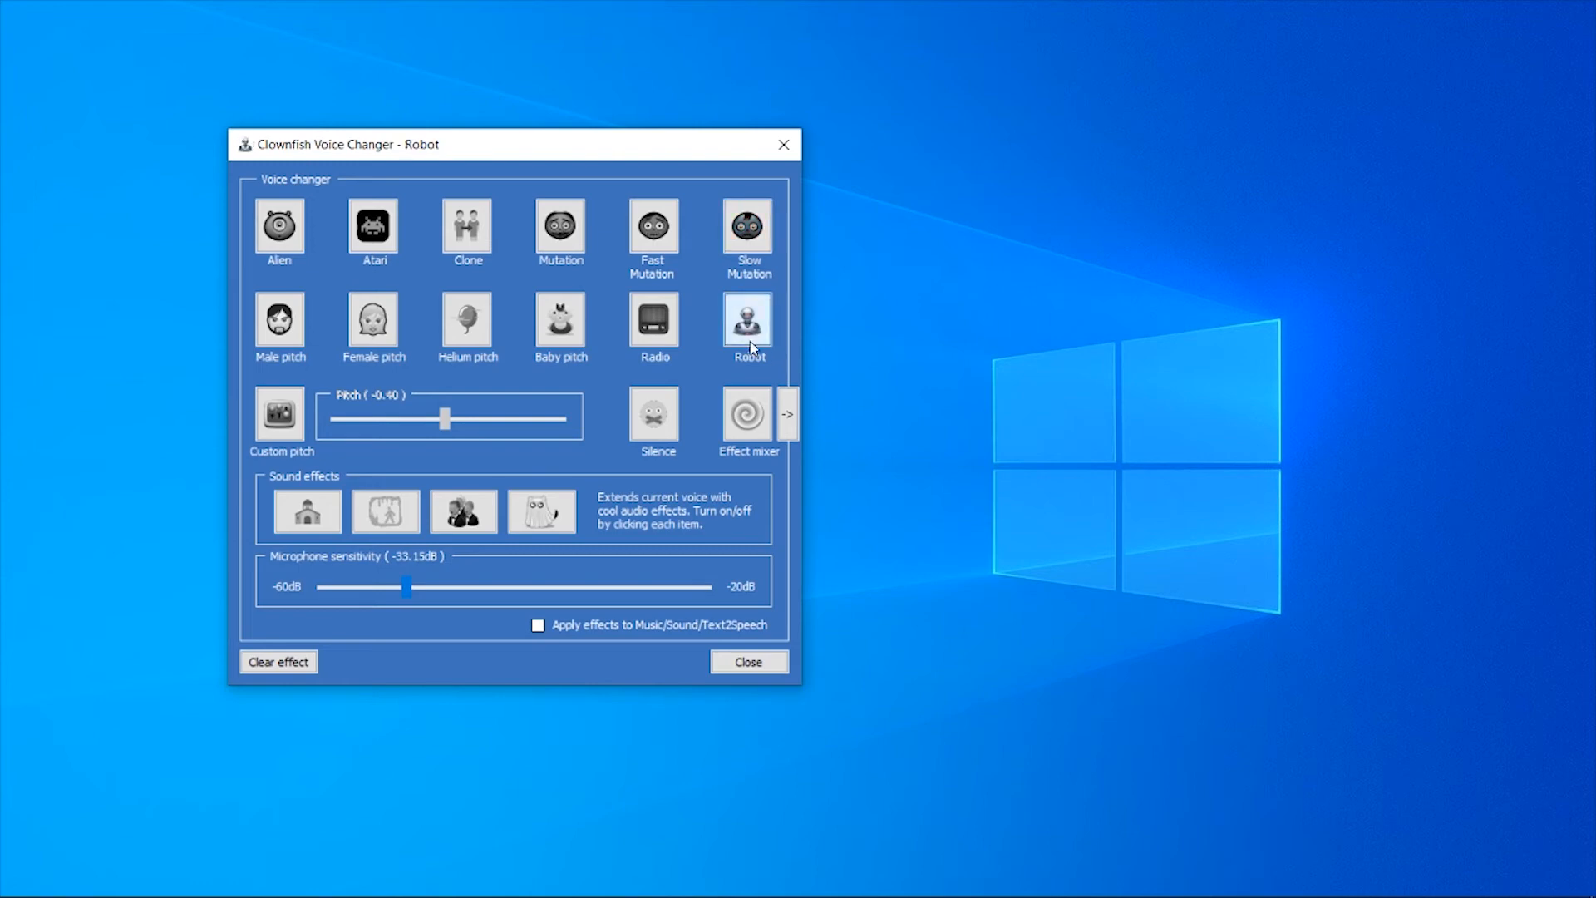
pyautogui.moveTo(402, 325)
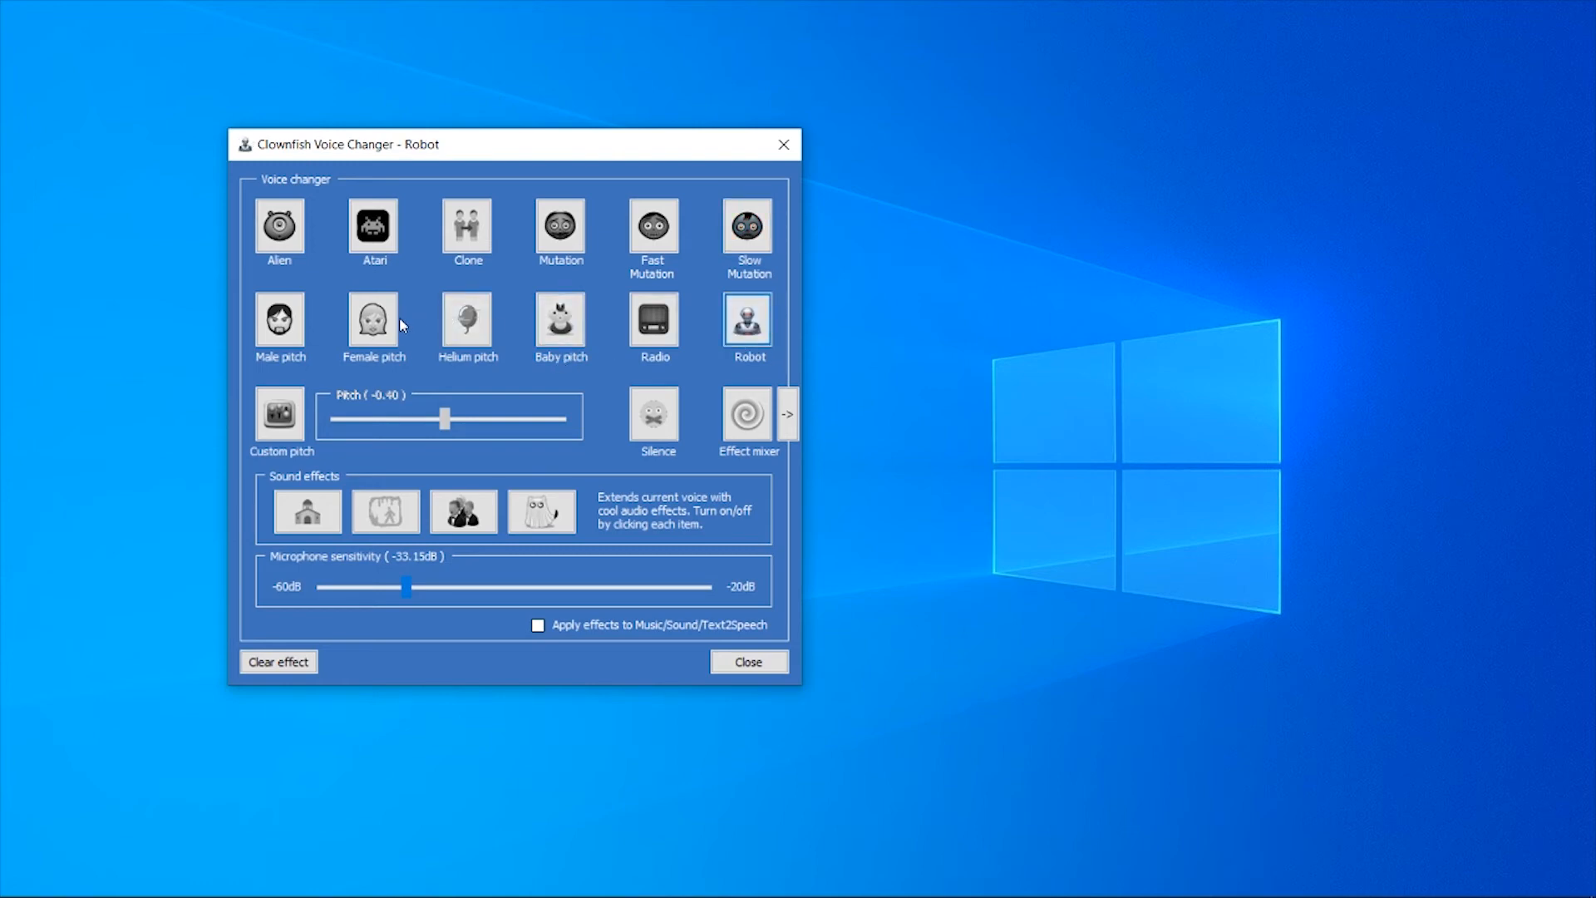
pyautogui.click(374, 321)
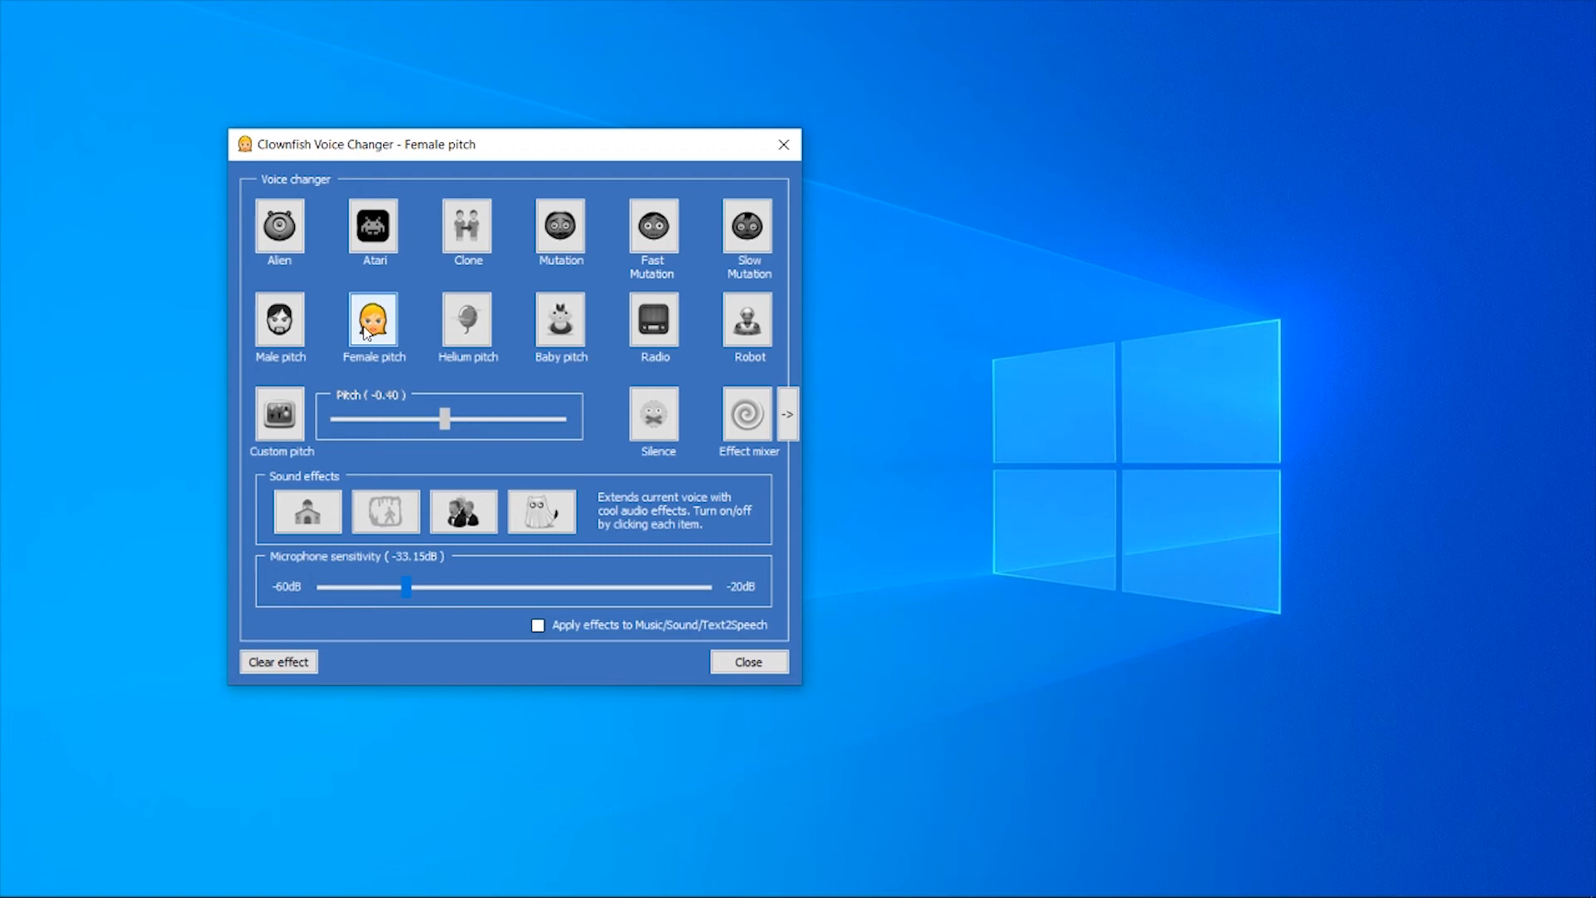
pyautogui.moveTo(369, 577)
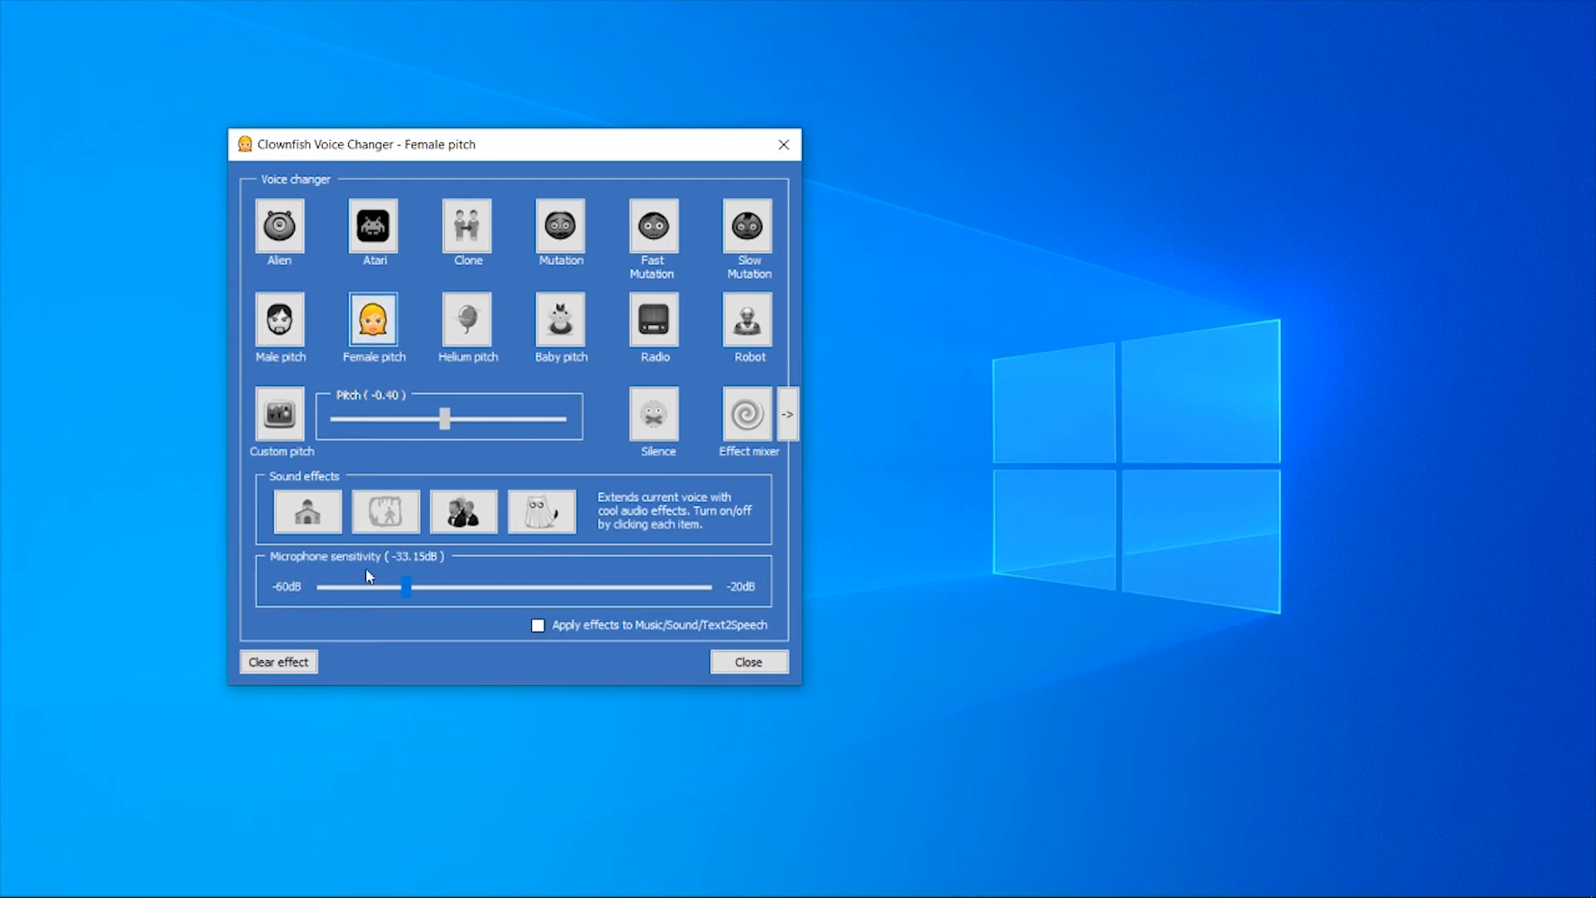
# Clear the active effect so no voice preset is applied
pyautogui.click(277, 661)
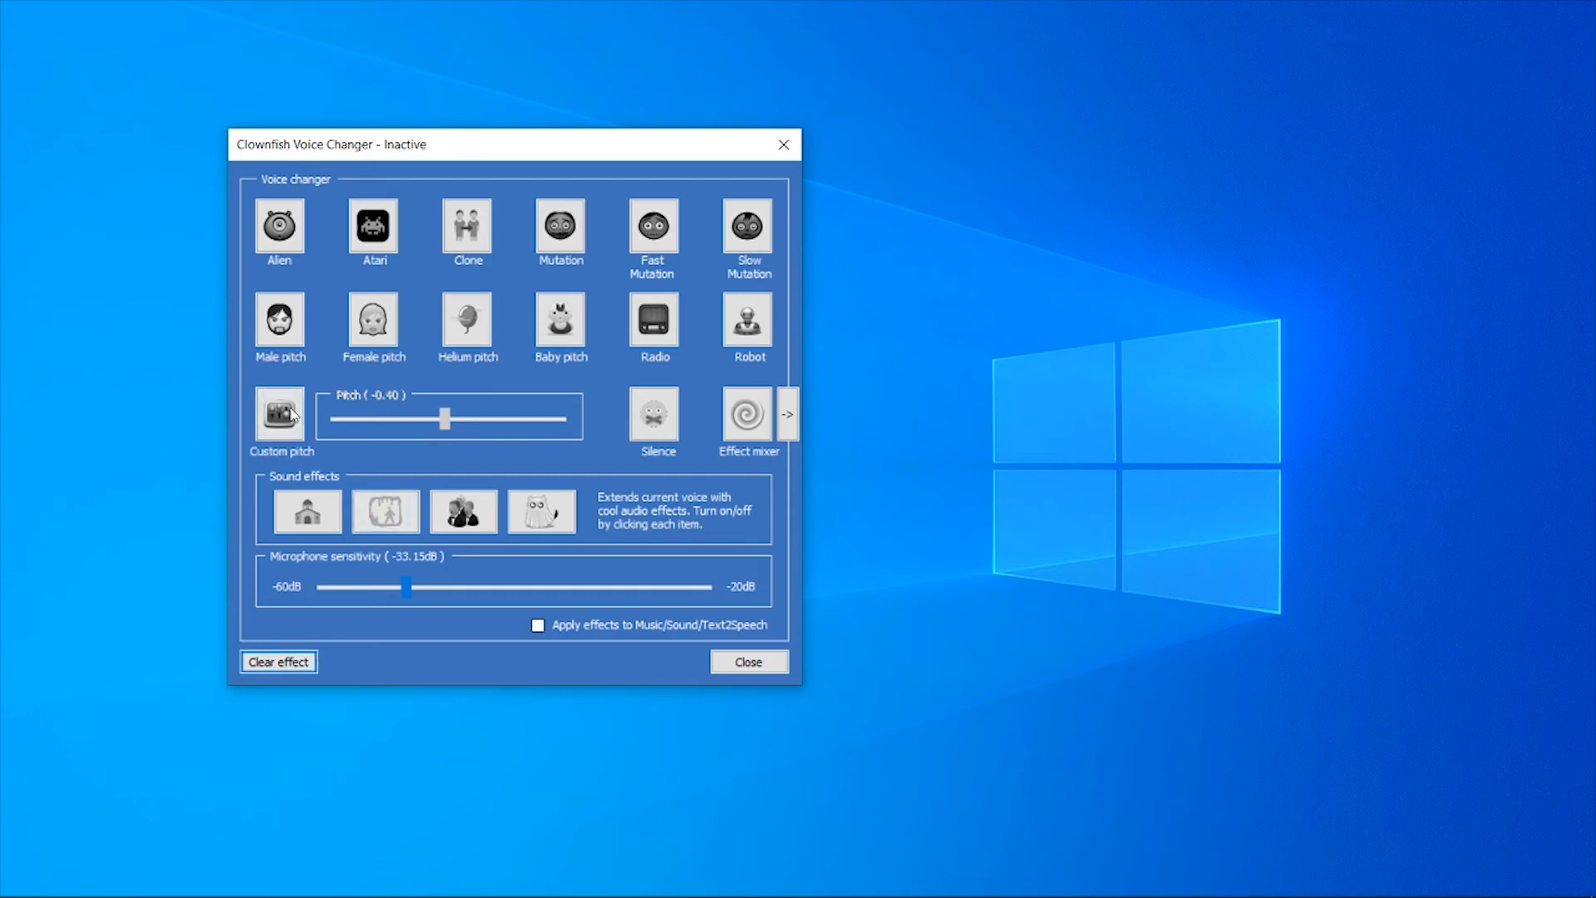
pyautogui.moveTo(240, 414)
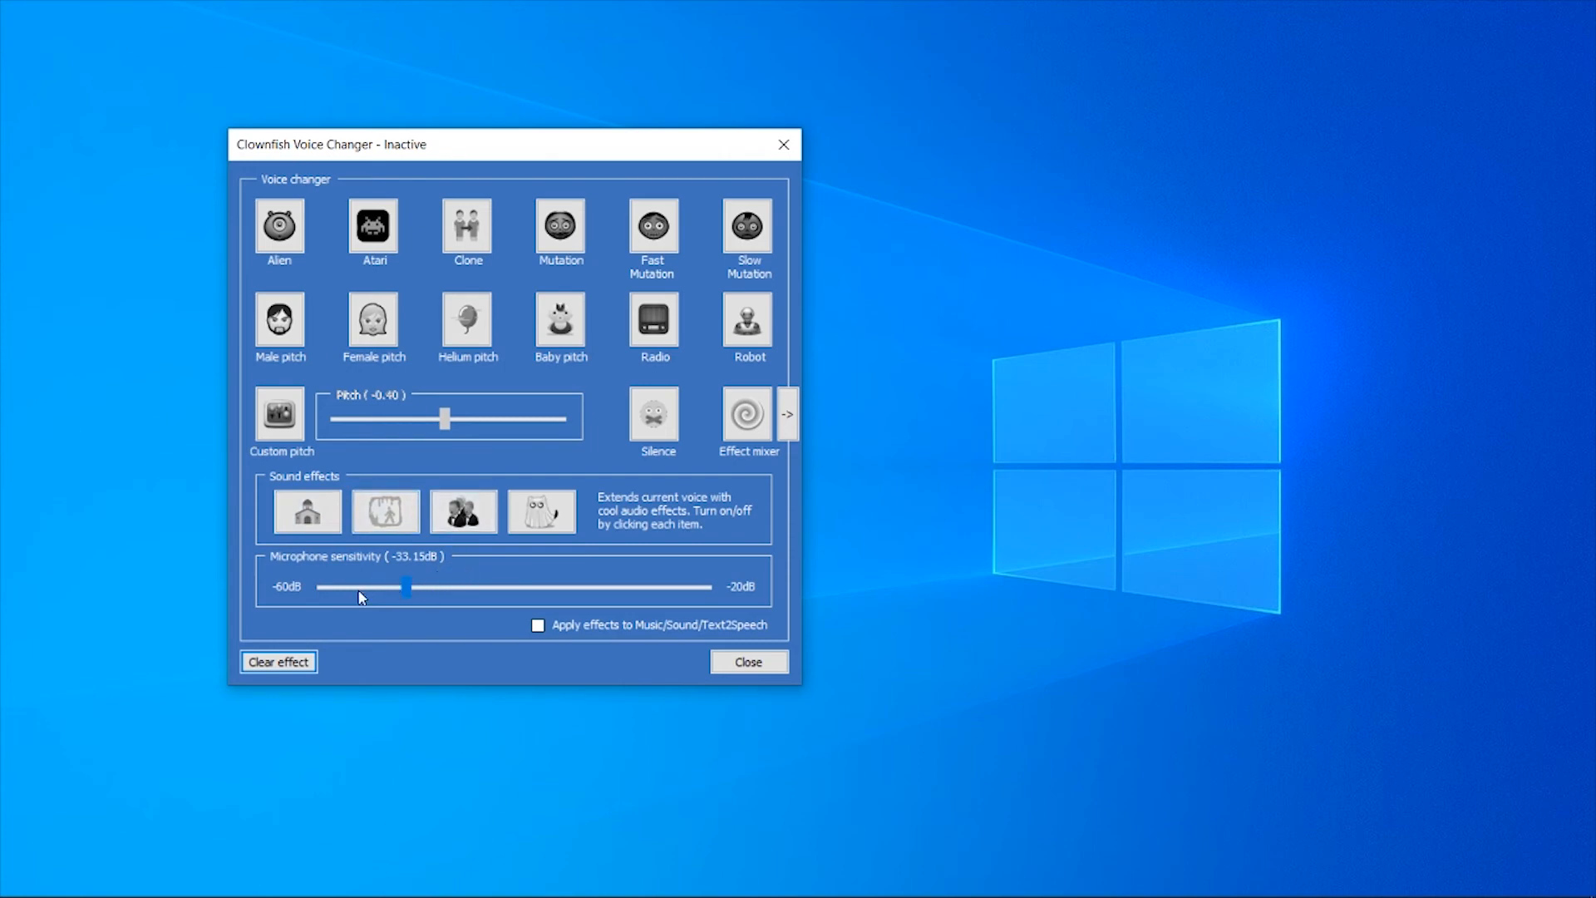
pyautogui.moveTo(414, 590)
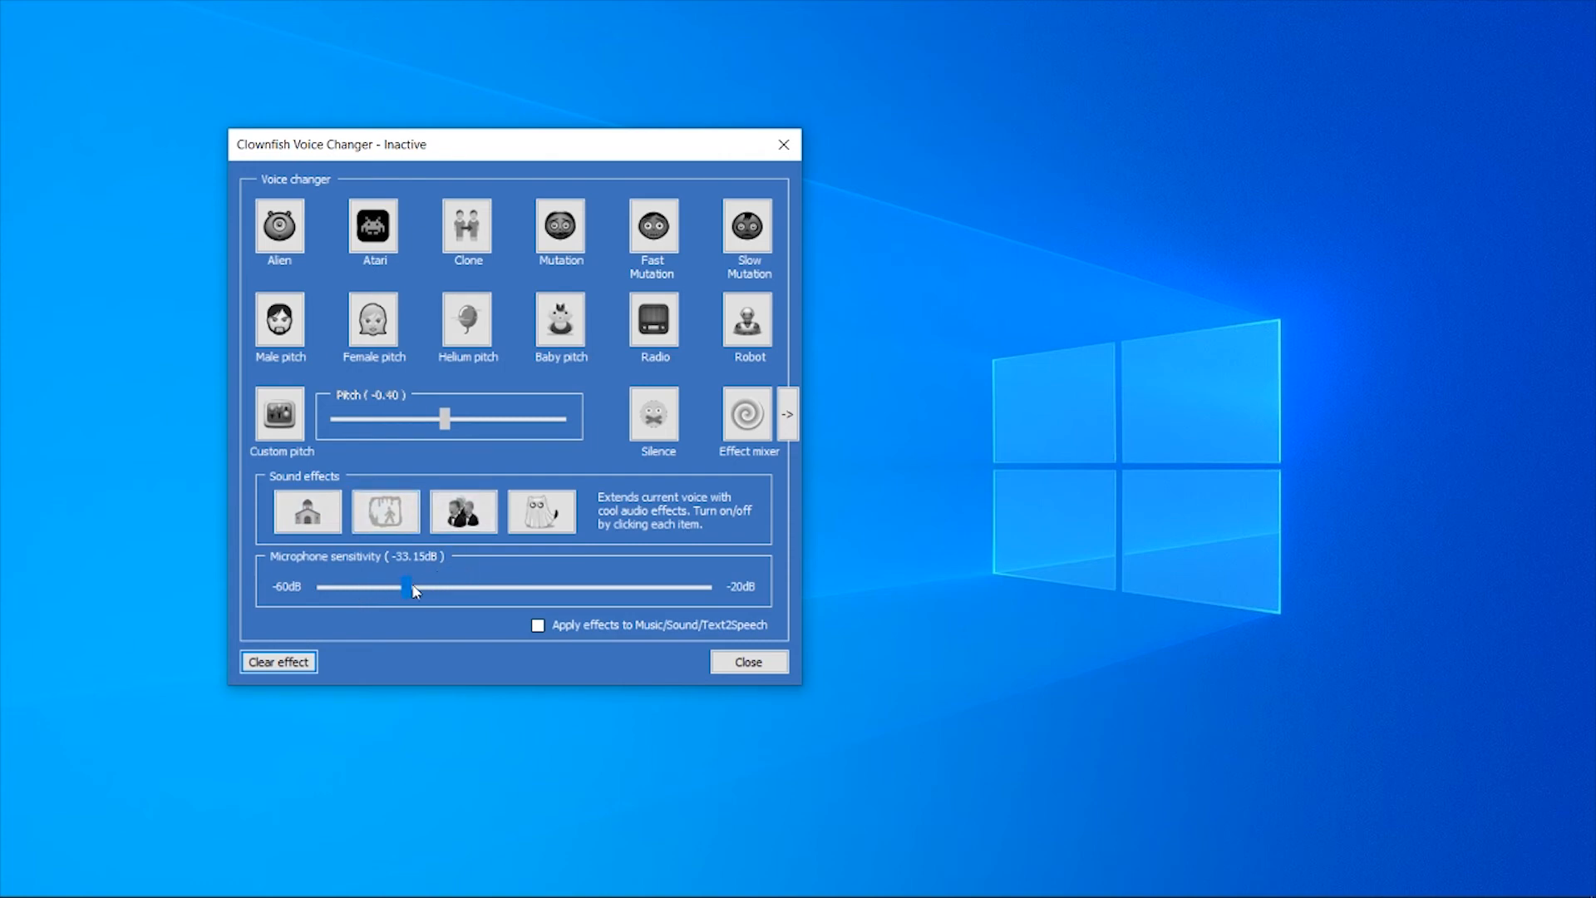
pyautogui.moveTo(733, 421)
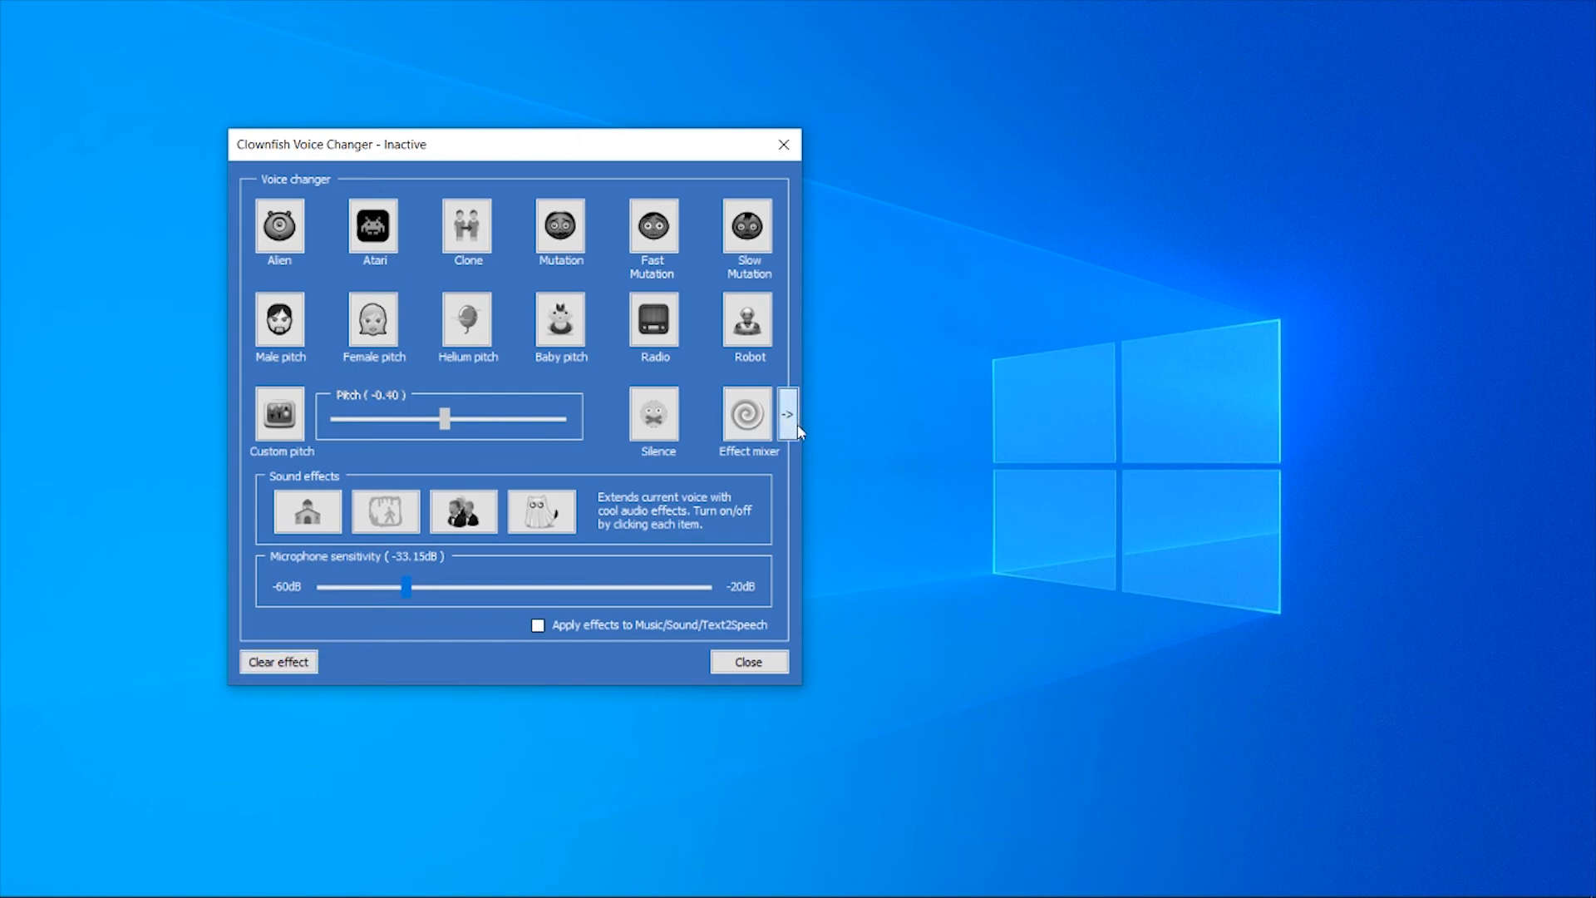
# Expand the Effect mixer / Chainer panel with its four empty slots, then reach the tray menu
pyautogui.click(787, 414)
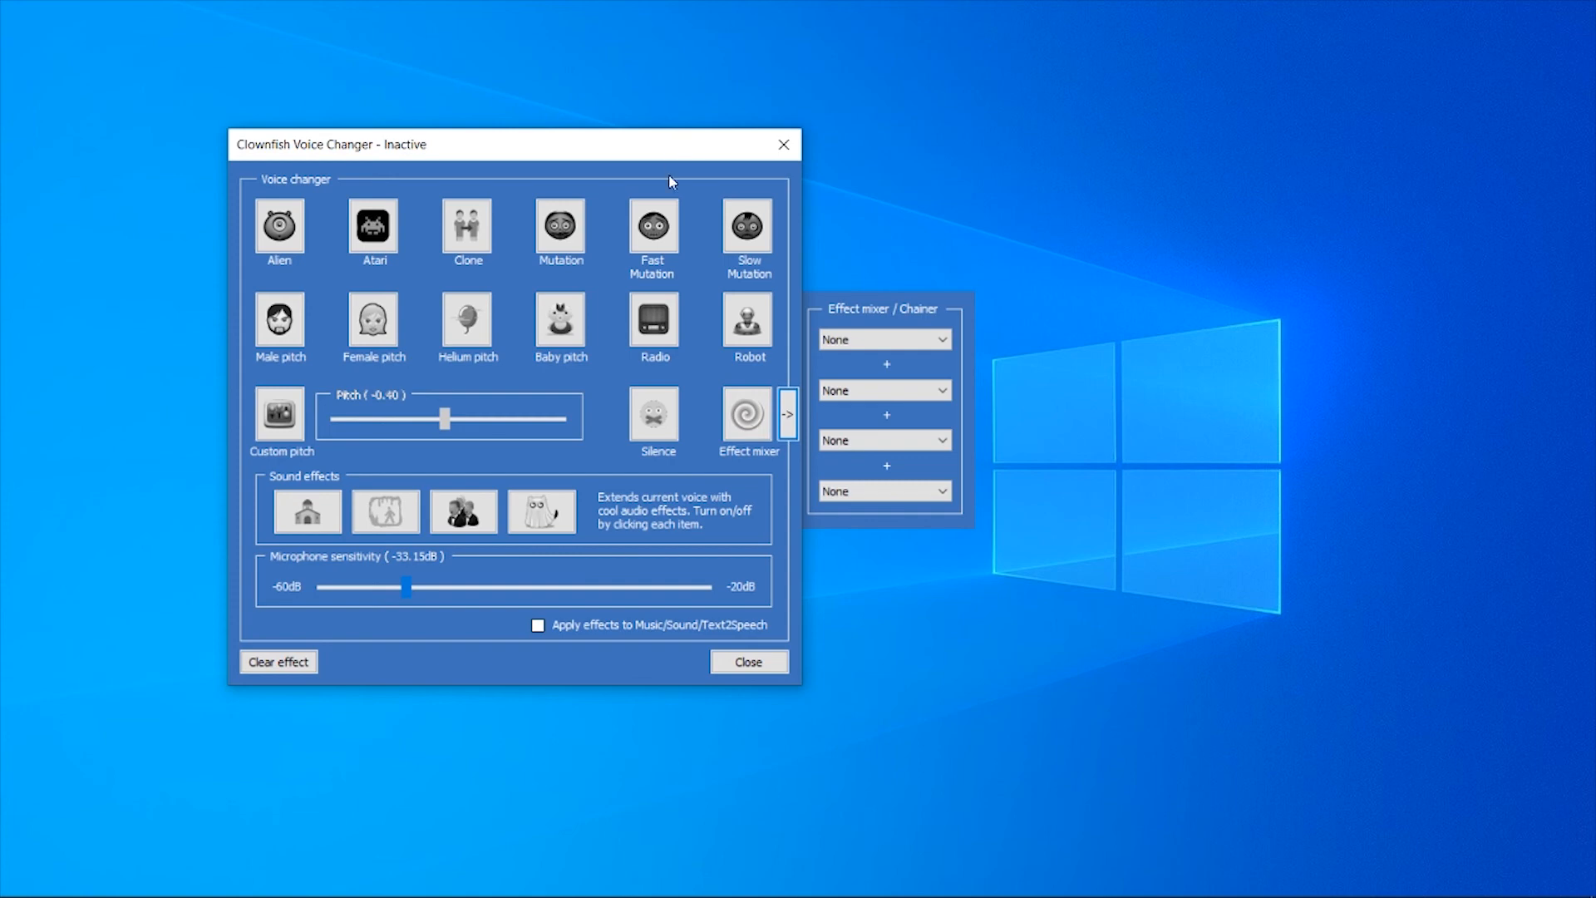
pyautogui.moveTo(1235, 188)
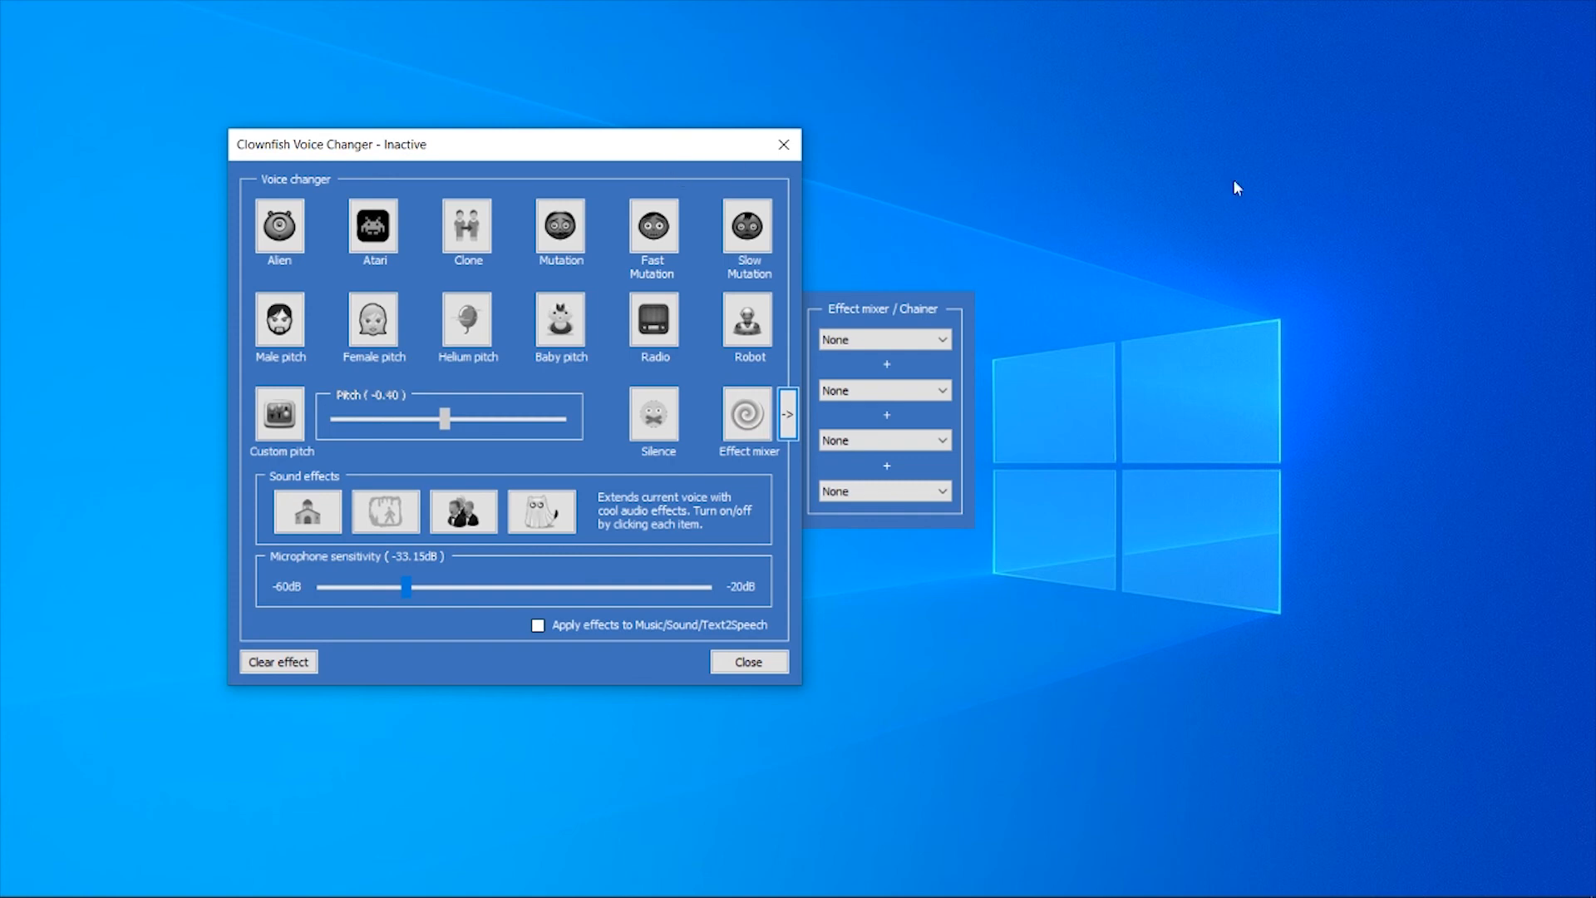
pyautogui.click(1373, 883)
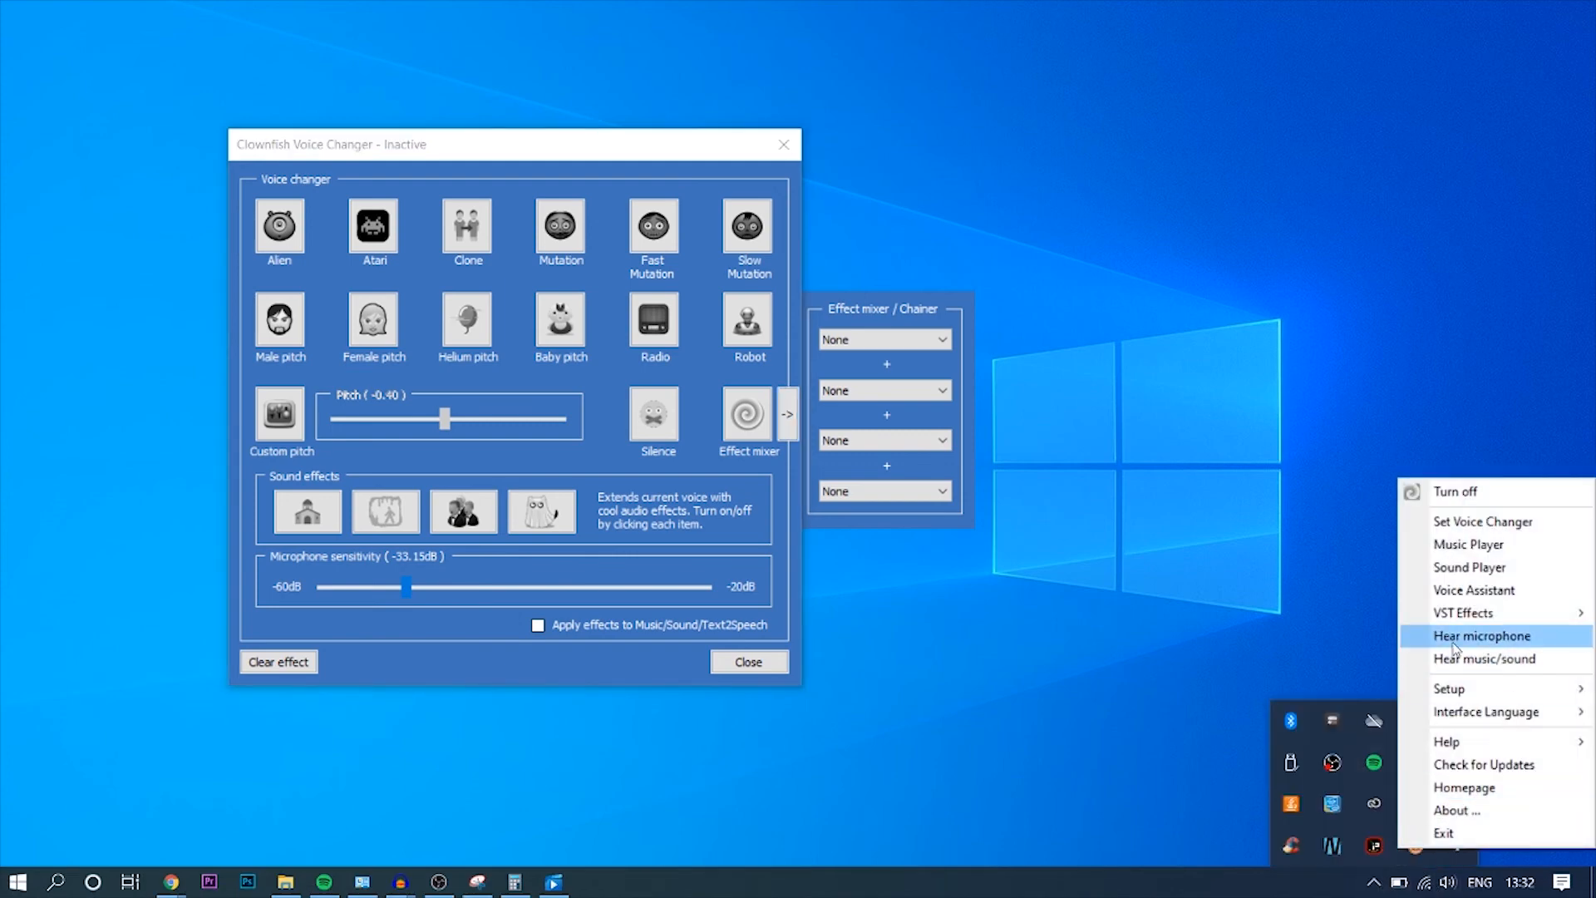
# Enable Hear microphone from the Clownfish tray menu
pyautogui.click(578, 145)
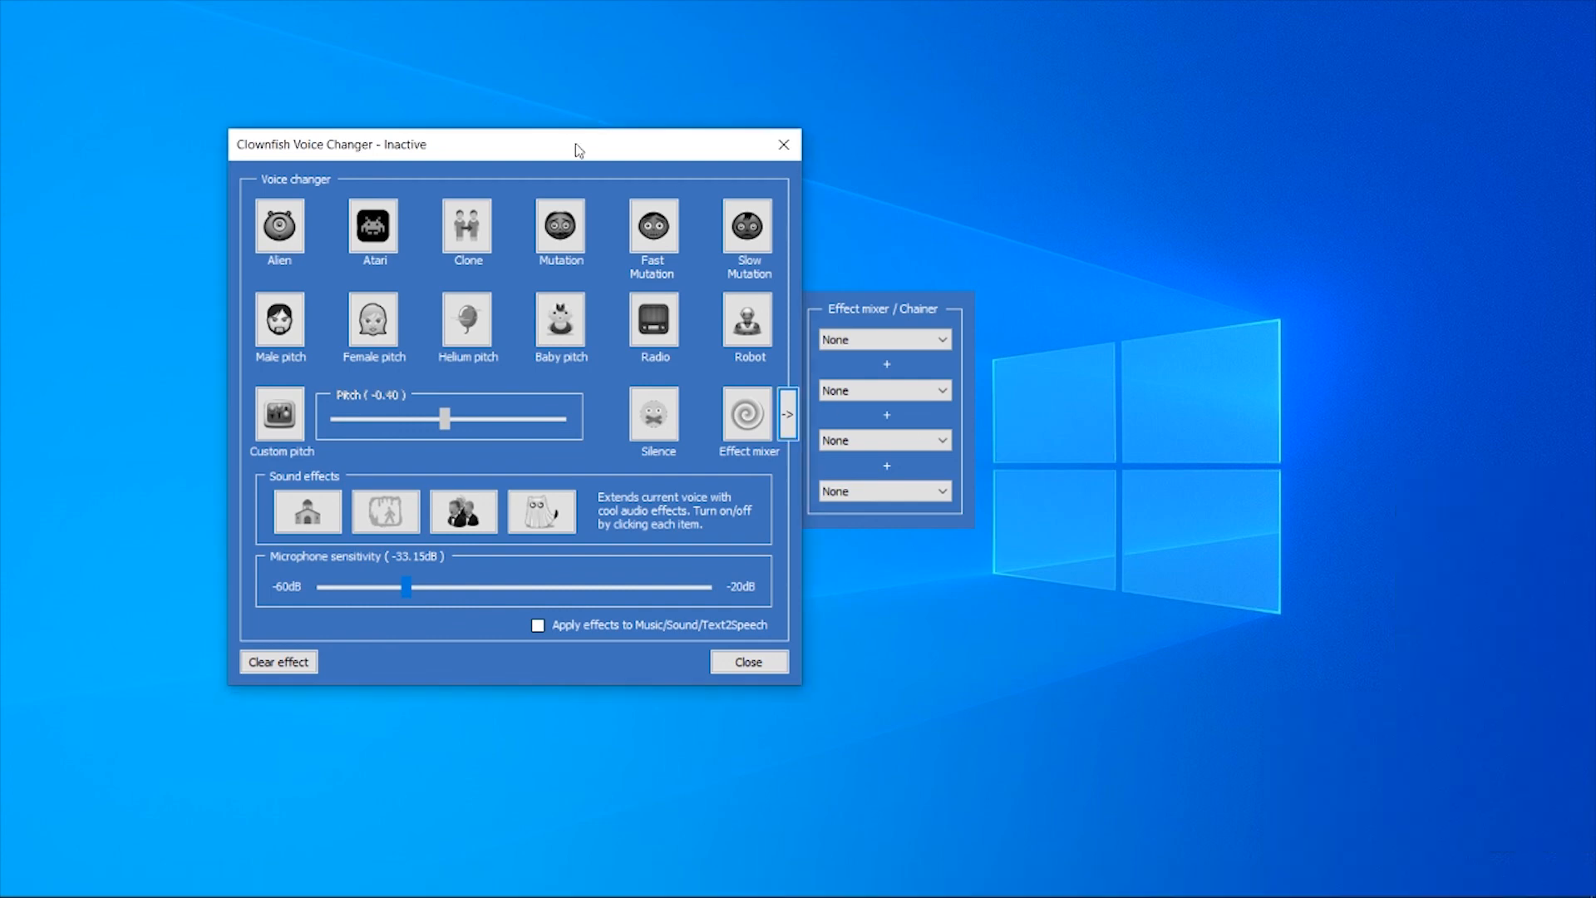